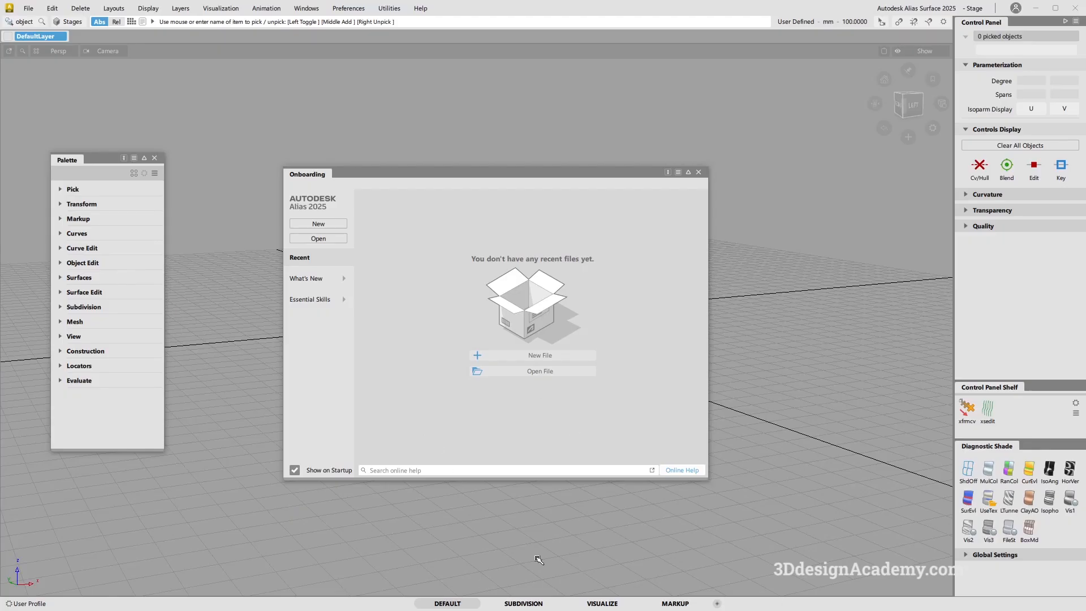
{"action": "mouse_move", "coordinate": [507, 548]}
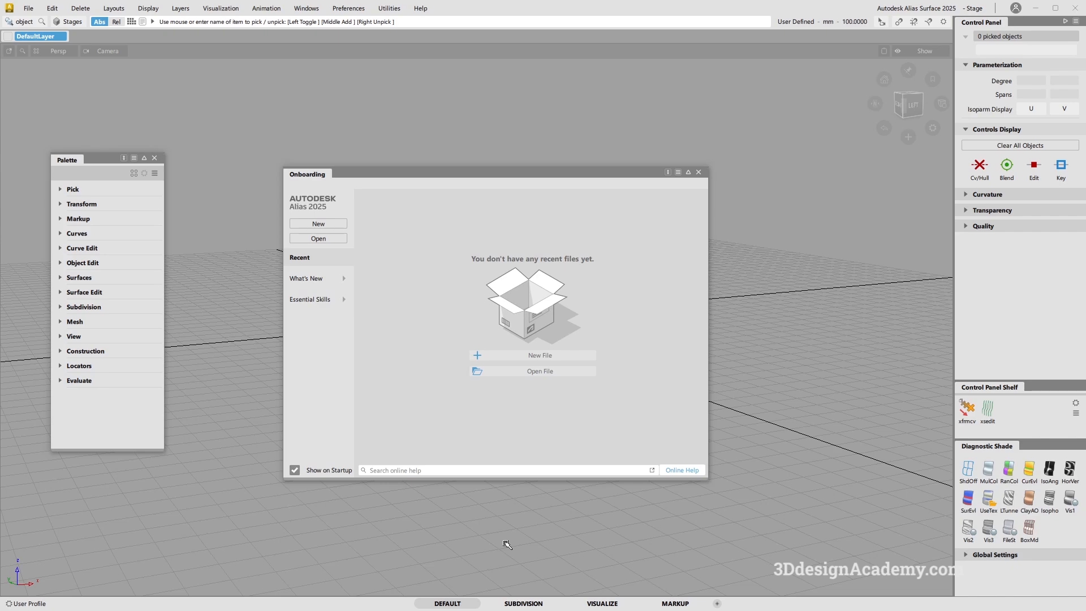
{"action": "mouse_move", "coordinate": [502, 560]}
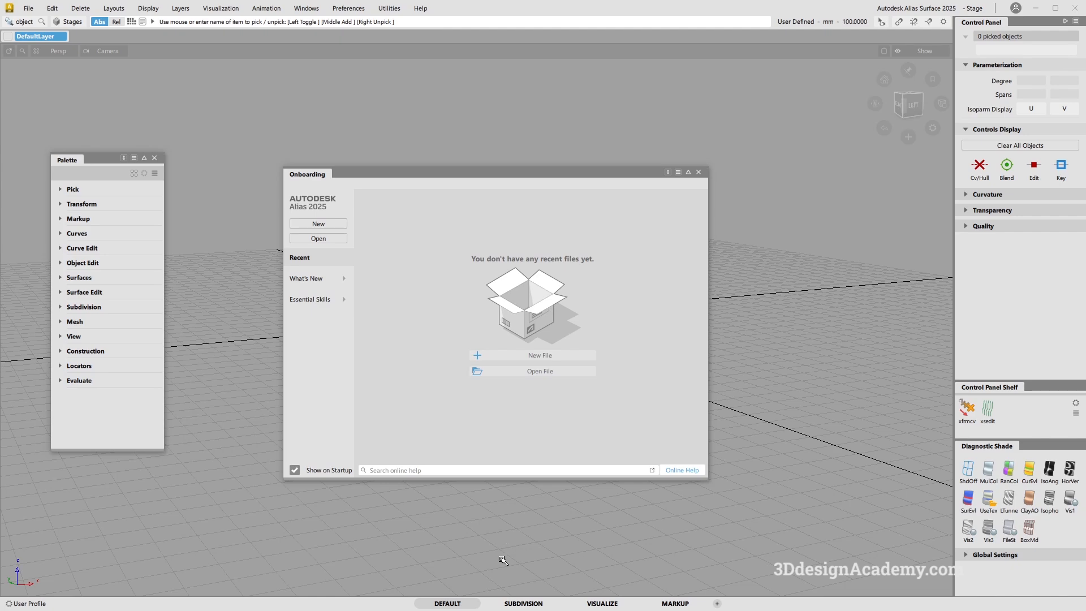
{"action": "mouse_move", "coordinate": [711, 166]}
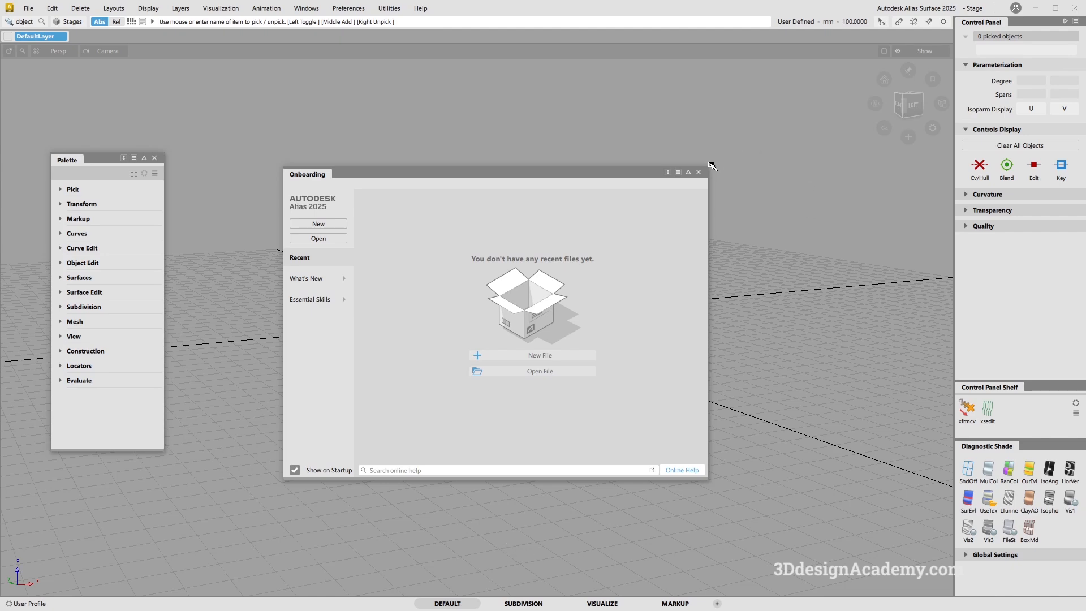
- Close the Onboarding window and dock the floating Palette against the left edge of the workspace
{"action": "left_click", "coordinate": [697, 172]}
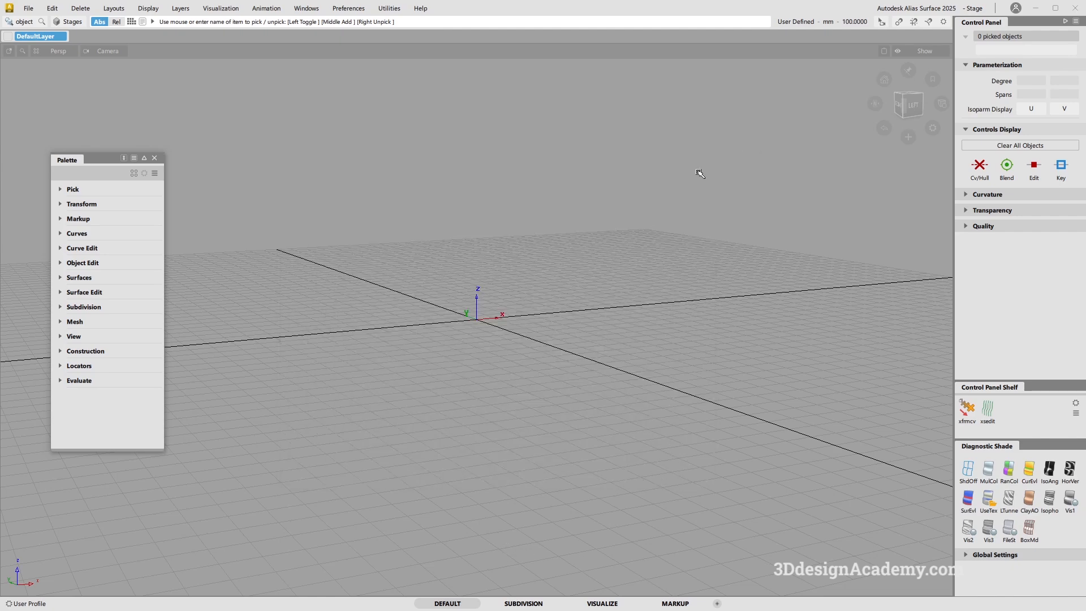
{"action": "mouse_move", "coordinate": [462, 340]}
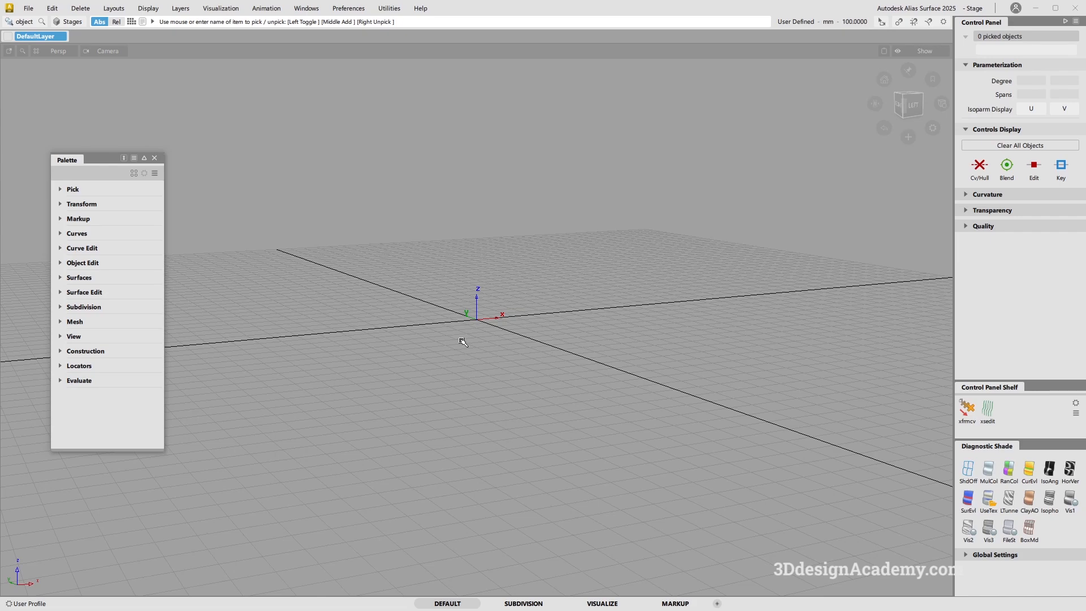
{"action": "mouse_move", "coordinate": [312, 284]}
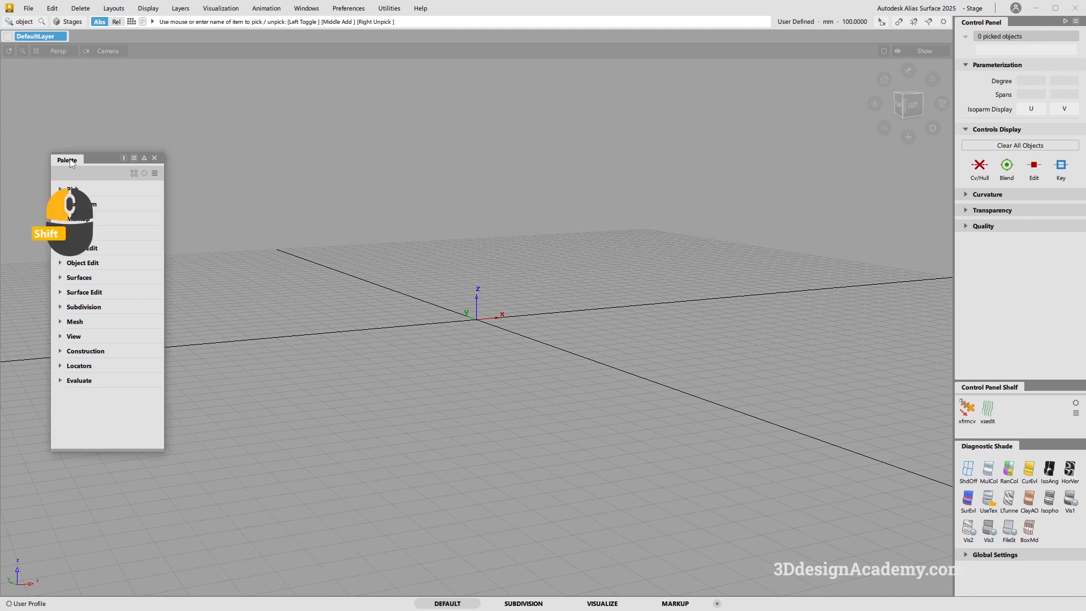
{"action": "left_click_drag", "start_coordinate": [67, 159], "coordinate": [96, 167]}
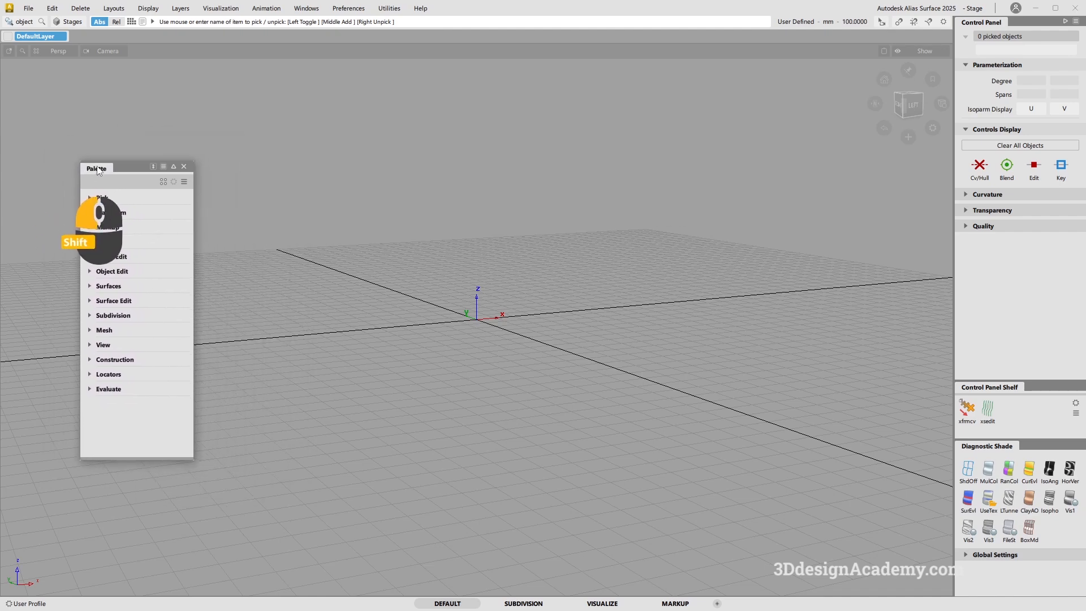
{"action": "left_click_drag", "start_coordinate": [95, 168], "coordinate": [121, 168]}
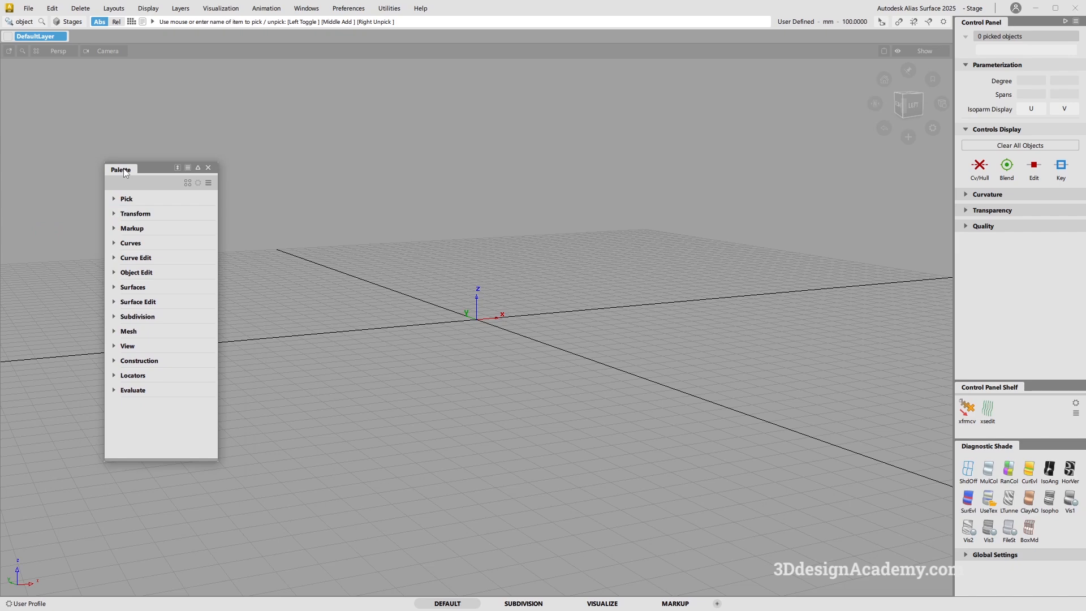
{"action": "left_click_drag", "start_coordinate": [121, 169], "coordinate": [103, 167]}
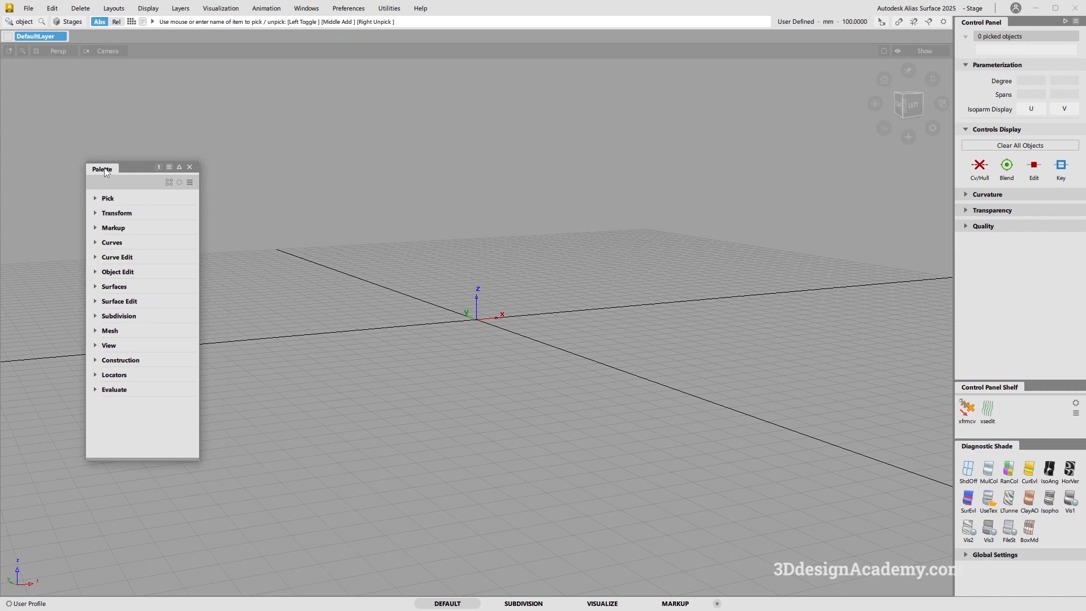
{"action": "left_click_drag", "start_coordinate": [102, 167], "coordinate": [24, 155]}
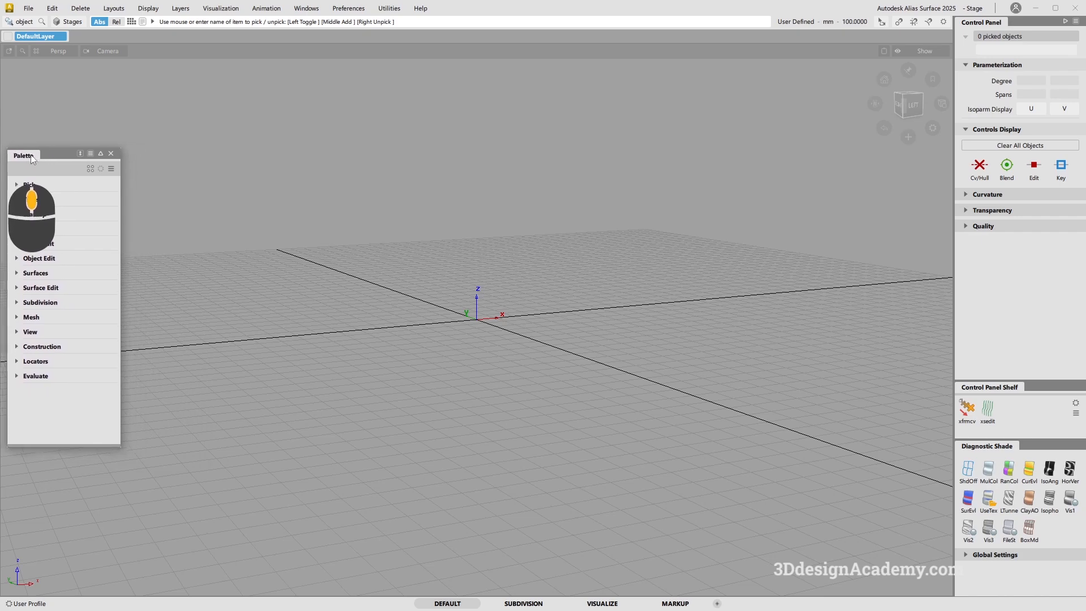
{"action": "left_click_drag", "start_coordinate": [22, 155], "coordinate": [92, 168]}
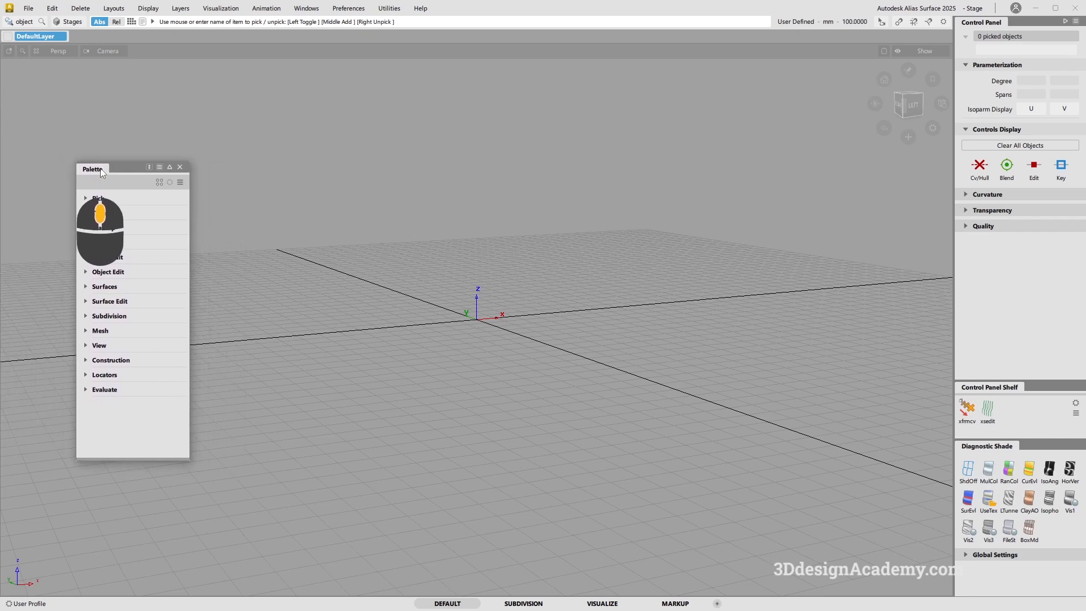
{"action": "left_click_drag", "start_coordinate": [92, 168], "coordinate": [6, 154]}
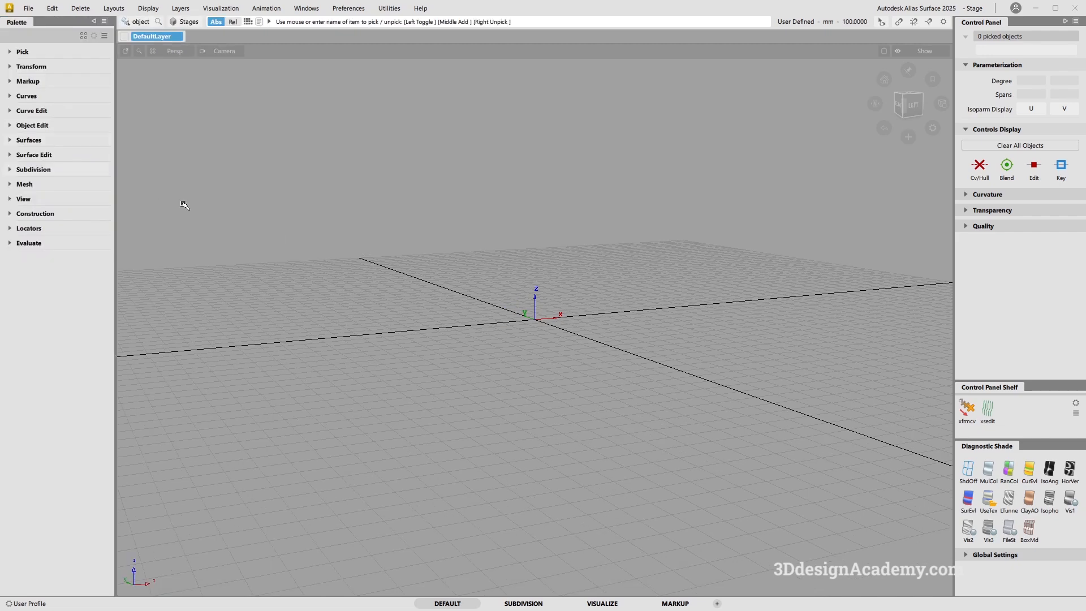
{"action": "mouse_move", "coordinate": [45, 244]}
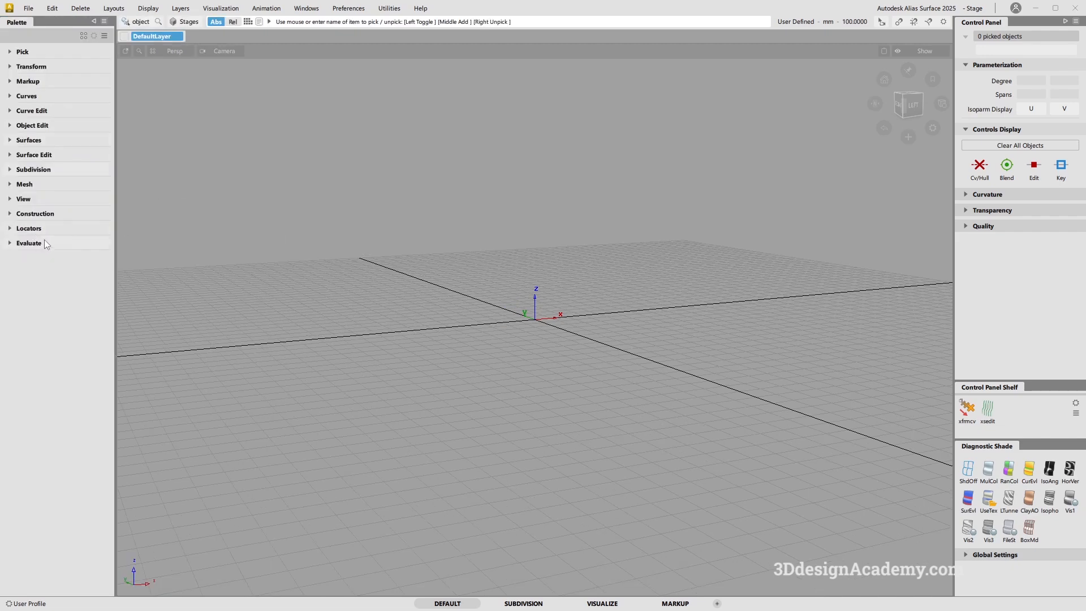
- Expand the Surfaces group and toggle the palette to compact icon view
{"action": "left_click", "coordinate": [28, 139]}
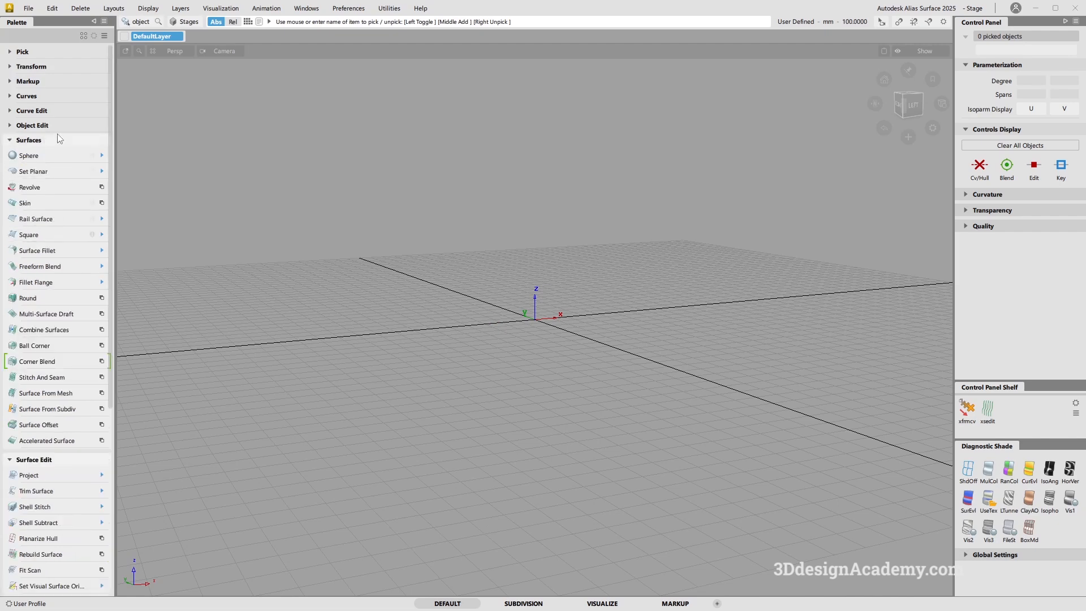
{"action": "mouse_move", "coordinate": [171, 288]}
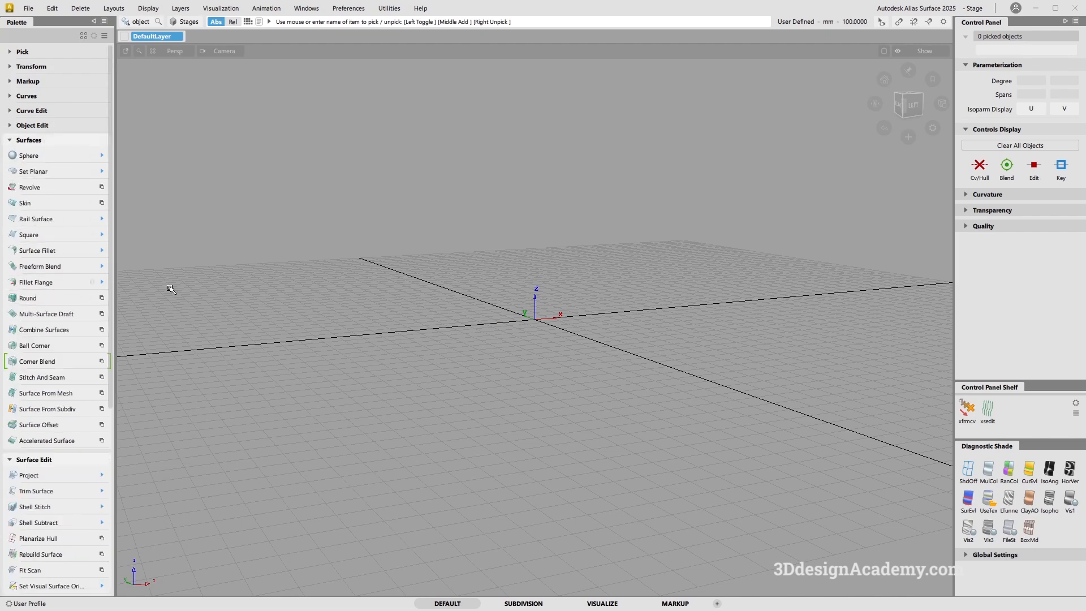
{"action": "mouse_move", "coordinate": [82, 42]}
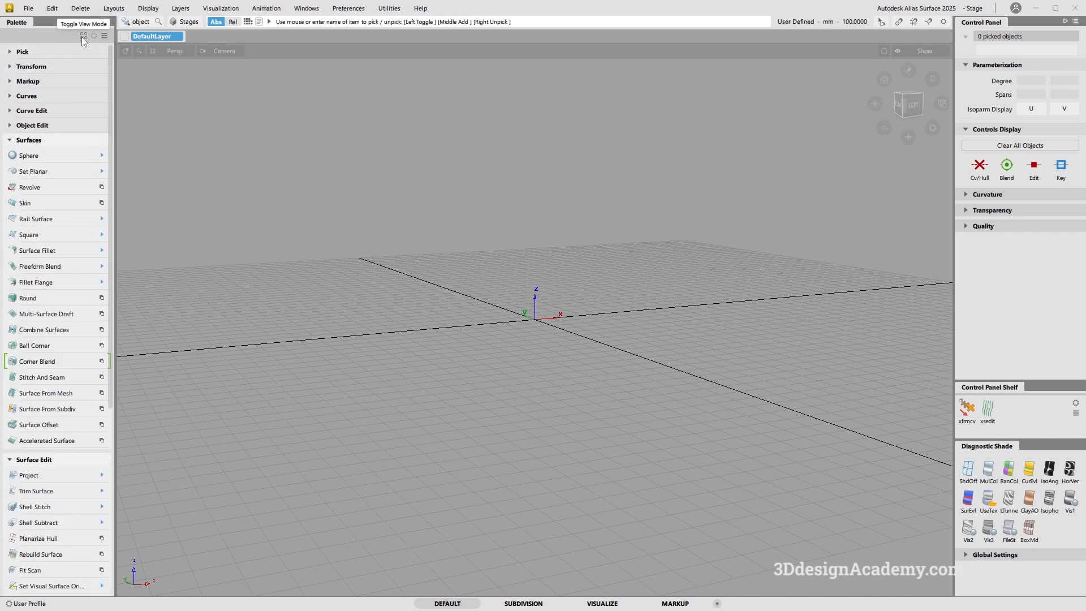
{"action": "left_click", "coordinate": [83, 35]}
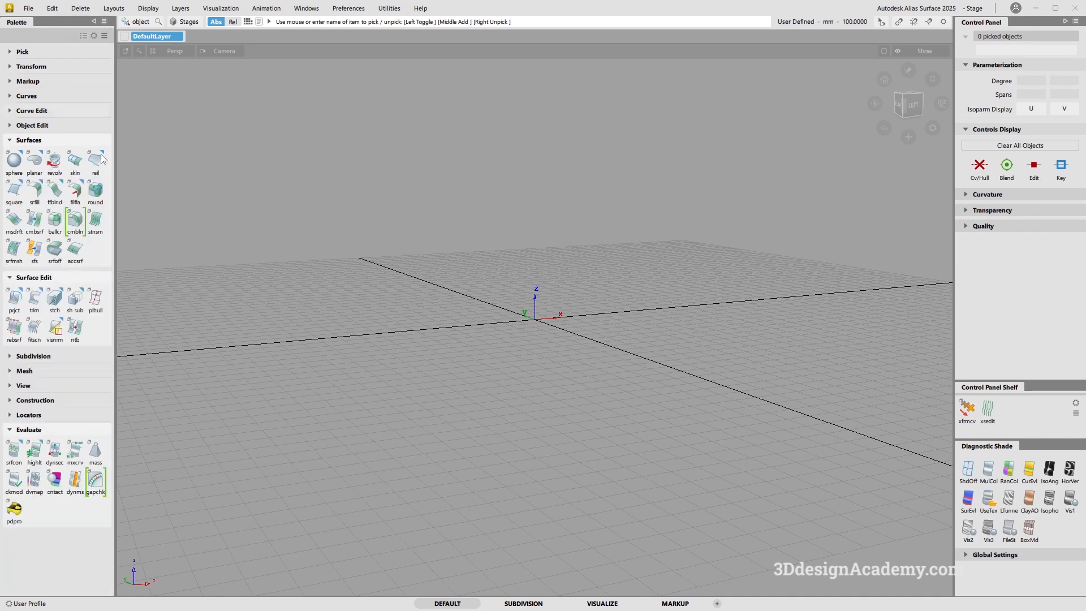
{"action": "mouse_move", "coordinate": [95, 161]}
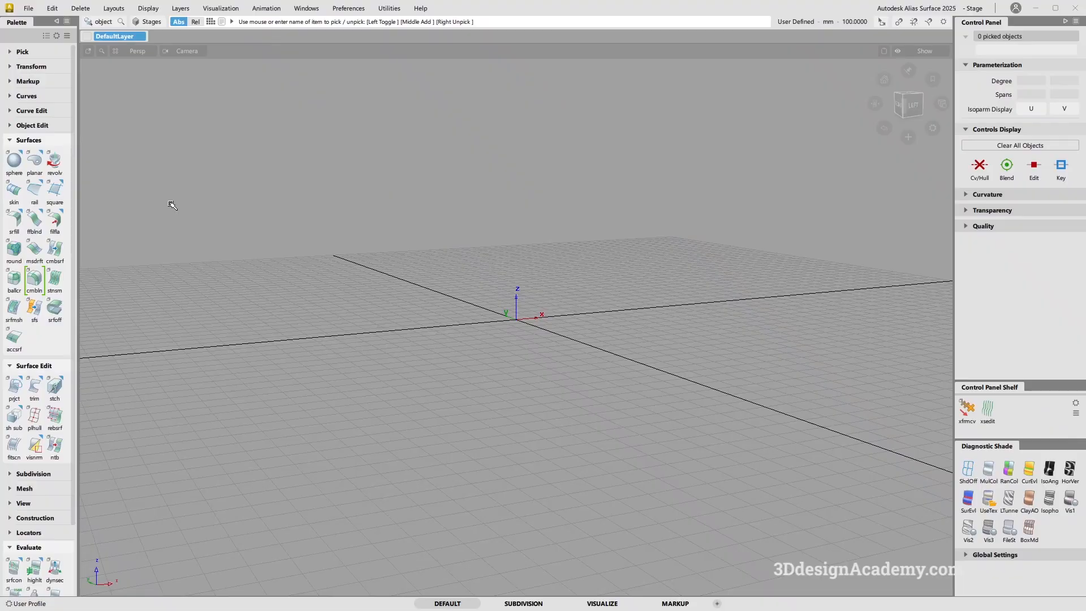
{"action": "mouse_move", "coordinate": [167, 205]}
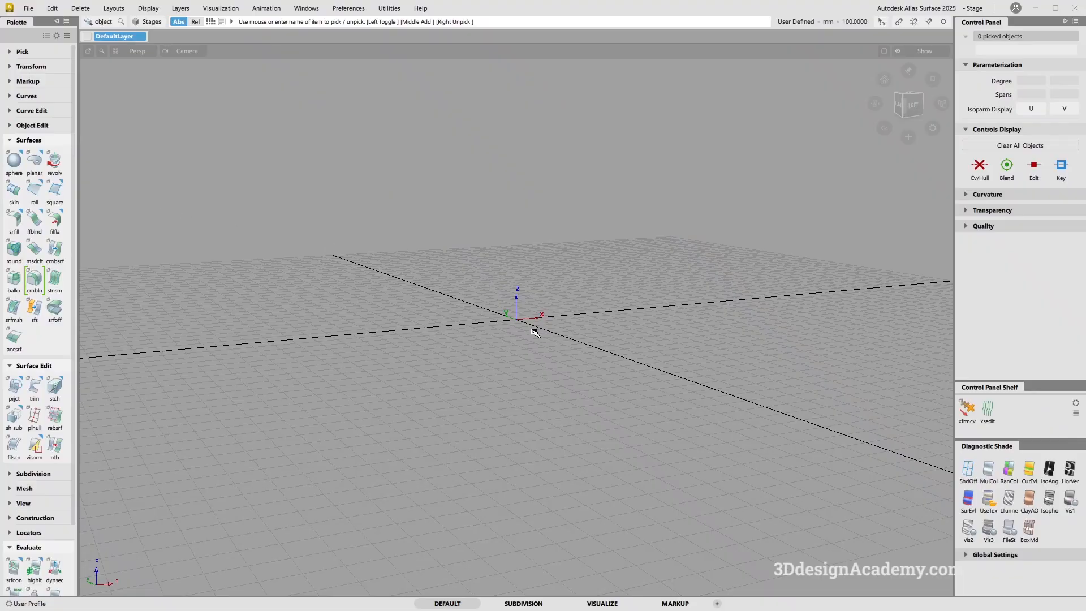
{"action": "mouse_move", "coordinate": [528, 328]}
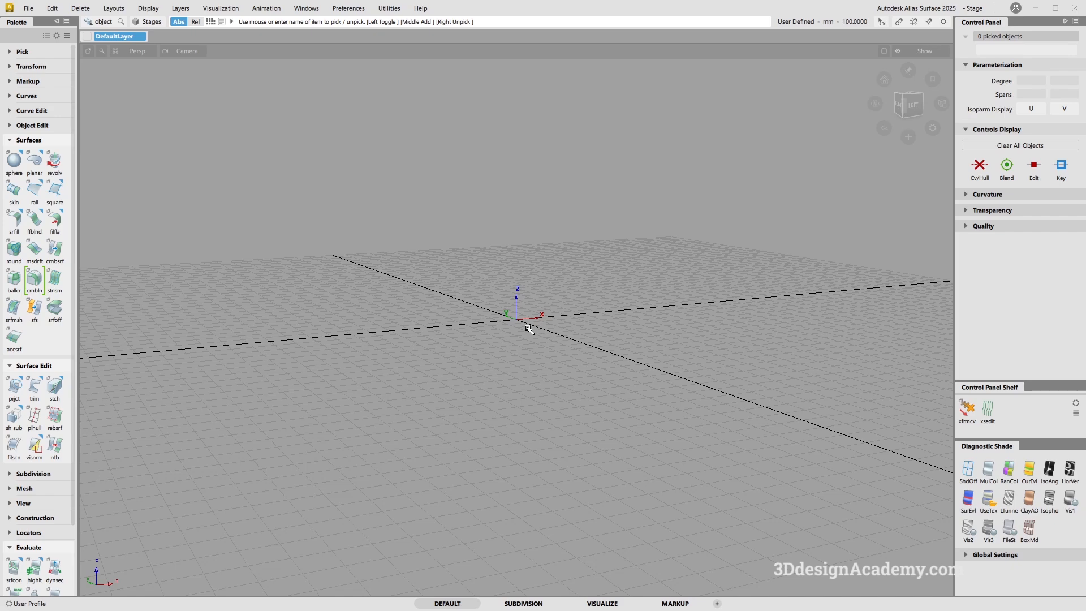
{"action": "mouse_move", "coordinate": [519, 347]}
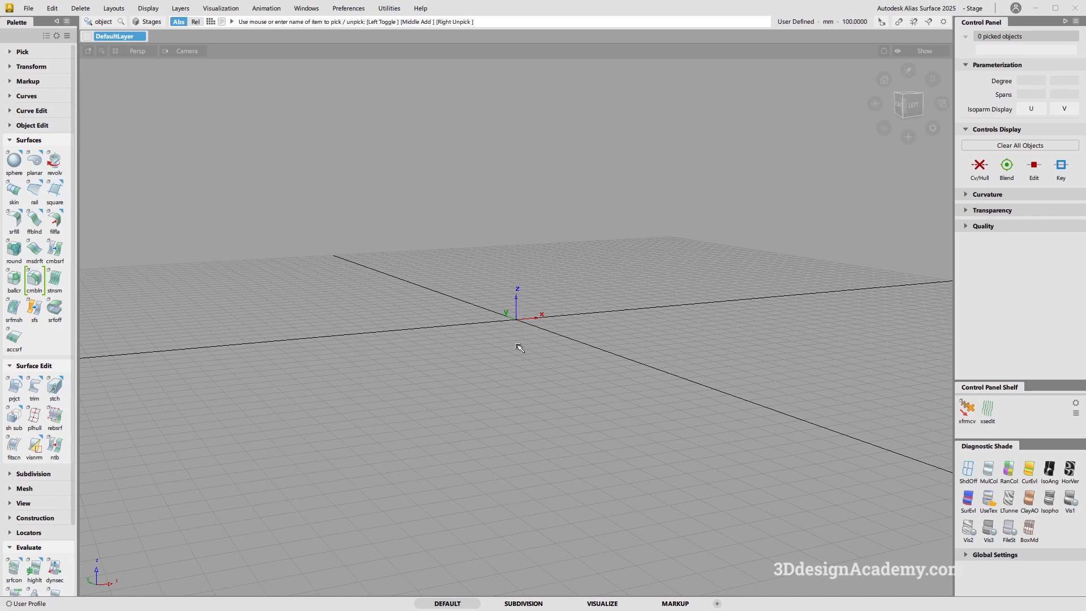
{"action": "mouse_move", "coordinate": [510, 317]}
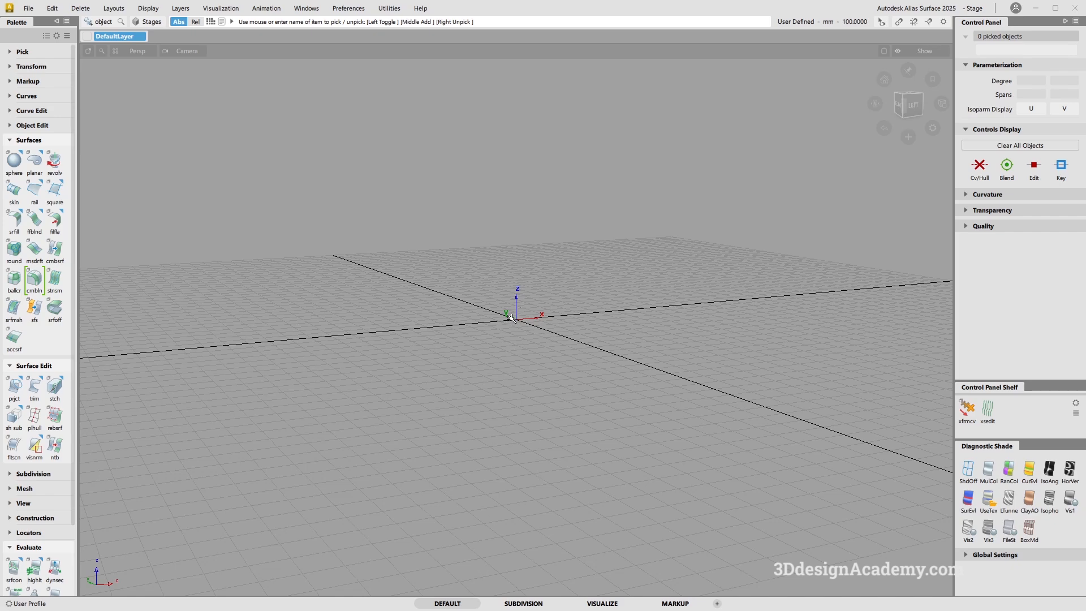
{"action": "mouse_move", "coordinate": [525, 313]}
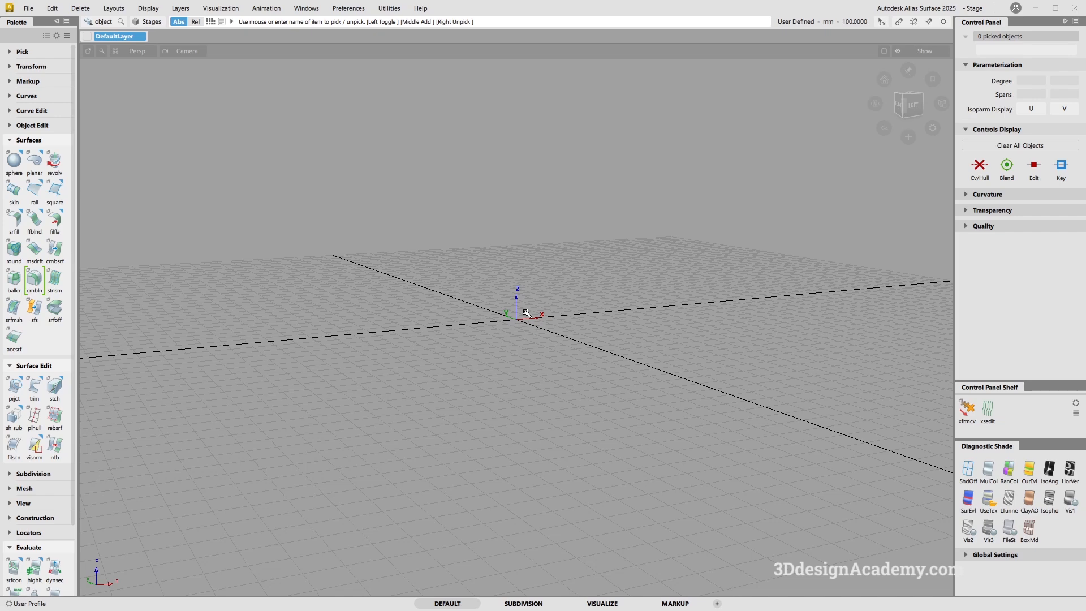
{"action": "mouse_move", "coordinate": [528, 329]}
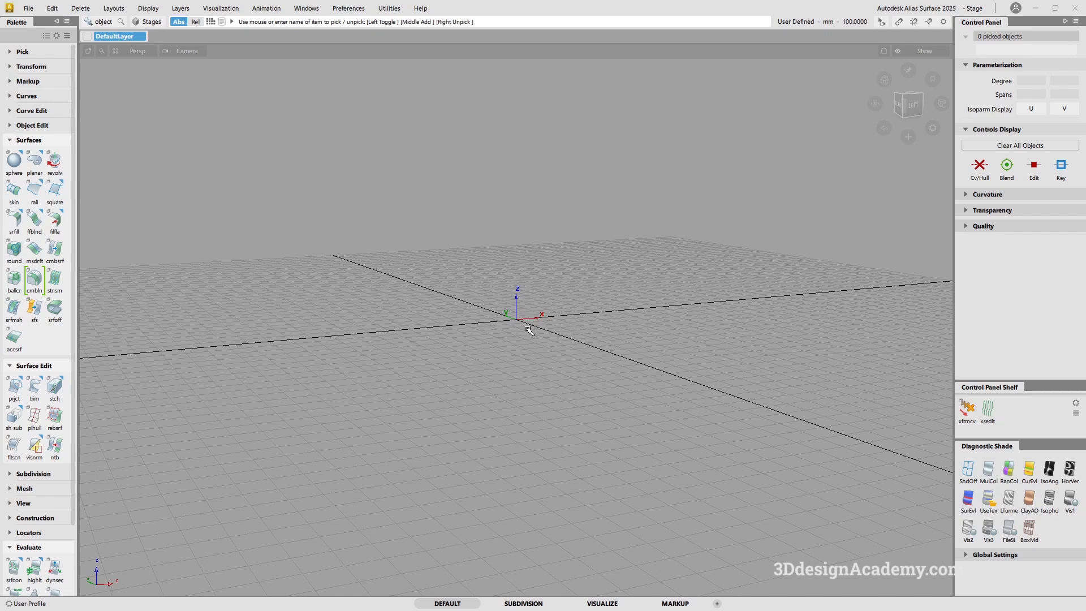
{"action": "right_click", "coordinate": [528, 329]}
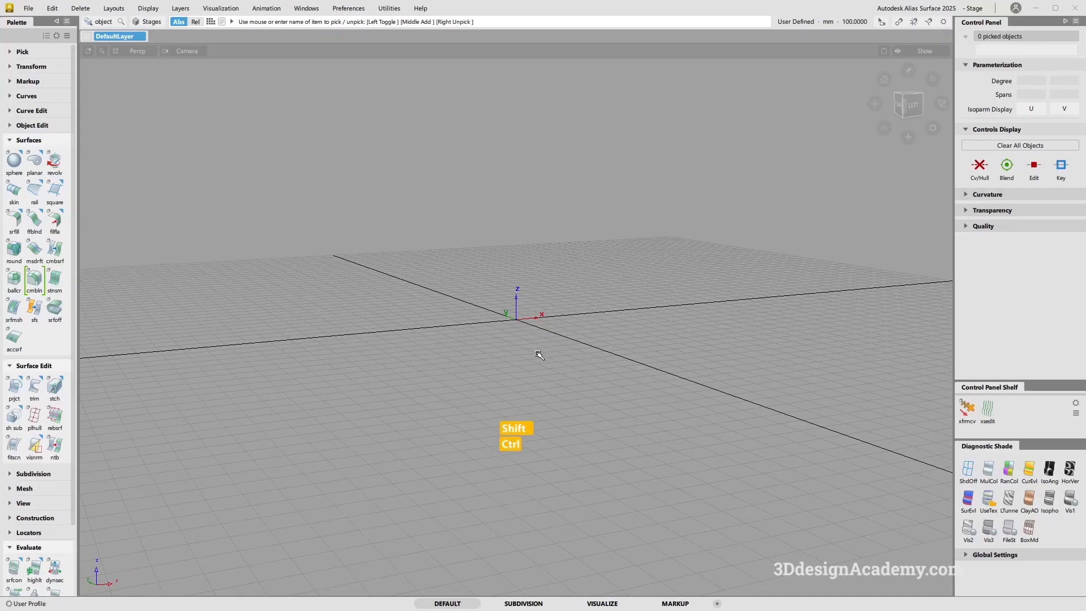
{"action": "right_click", "coordinate": [540, 354]}
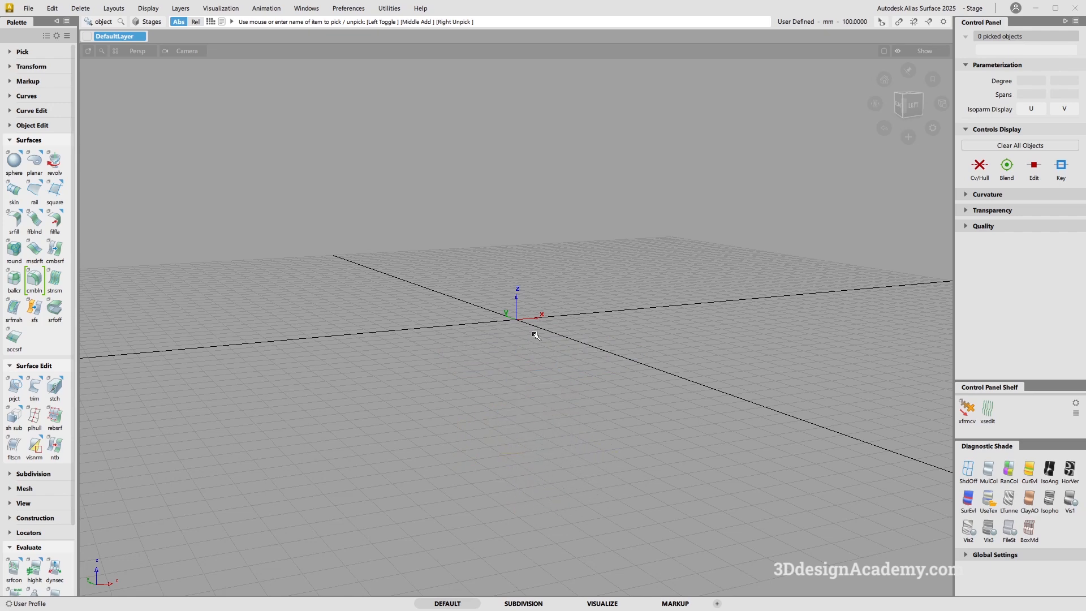
{"action": "mouse_move", "coordinate": [524, 331]}
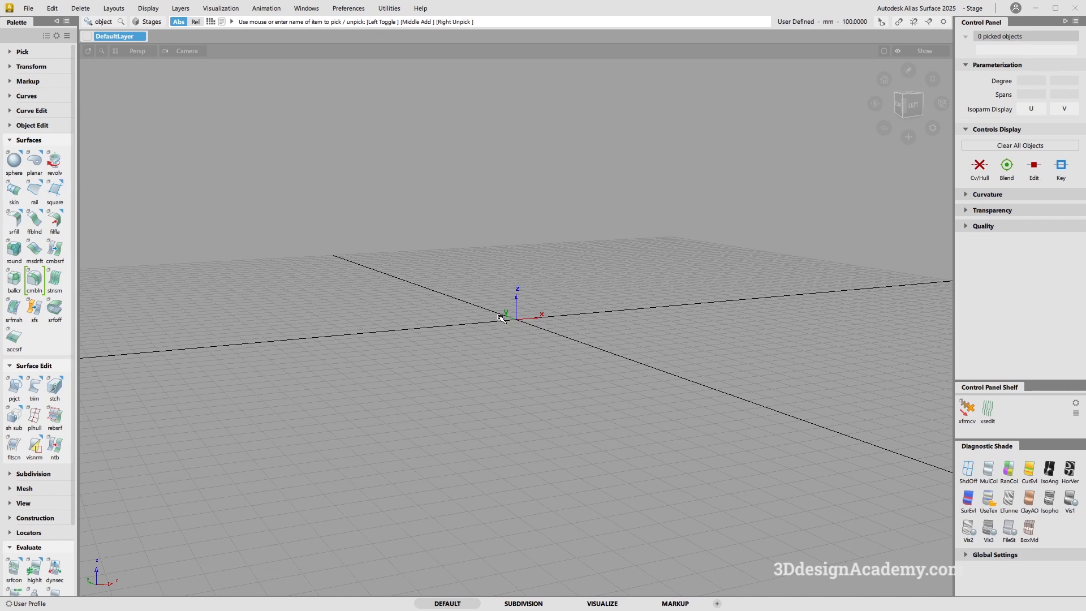
{"action": "mouse_move", "coordinate": [511, 325]}
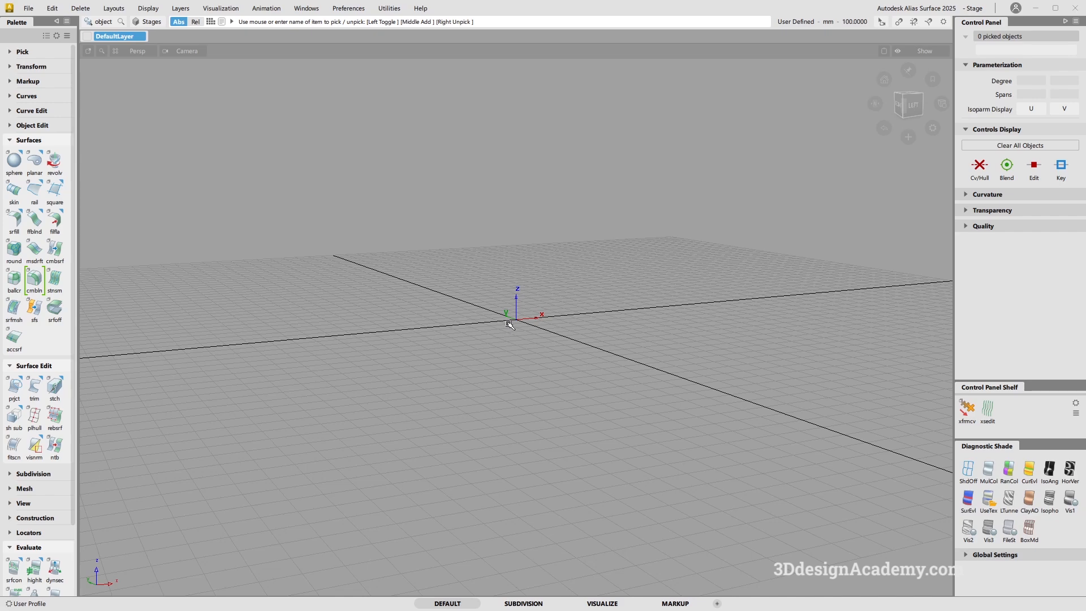
{"action": "mouse_move", "coordinate": [462, 327]}
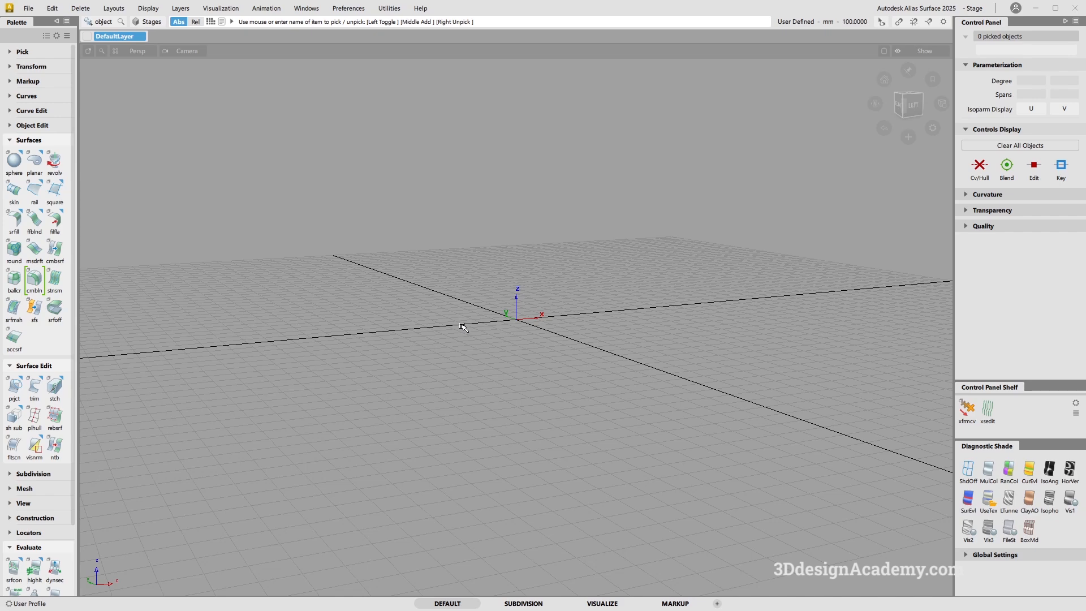
{"action": "right_click", "coordinate": [462, 326]}
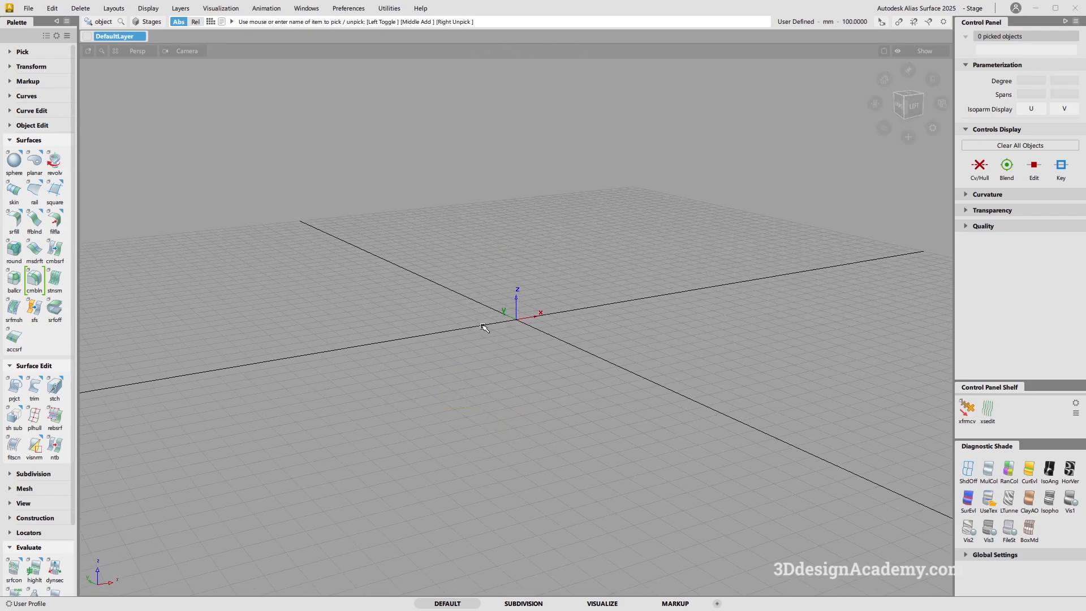
{"action": "mouse_move", "coordinate": [504, 323]}
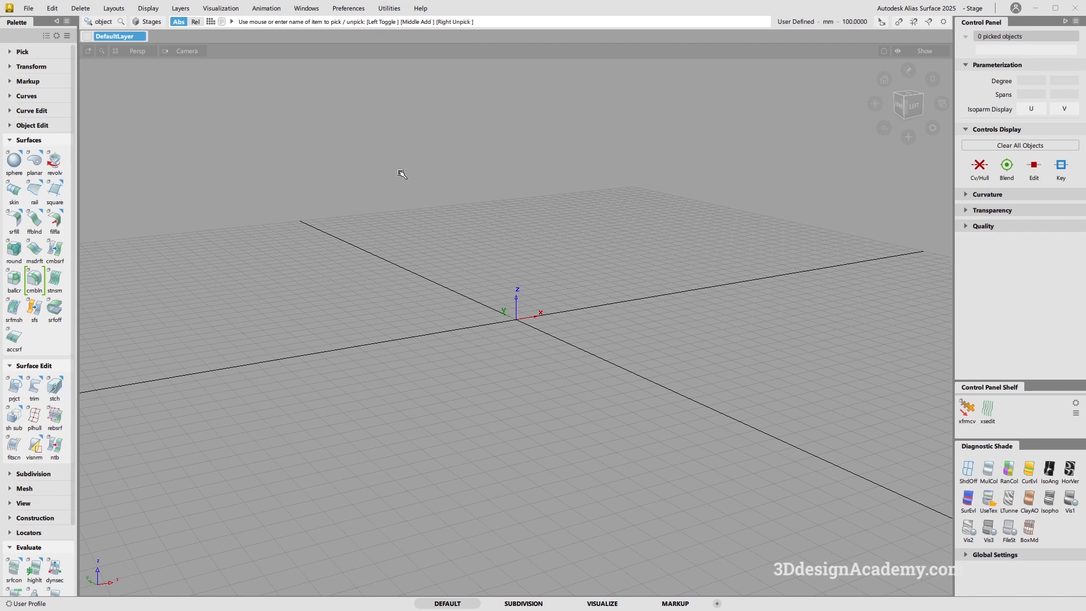
- Choose Classic Marking Menus under Preferences > Marking Menus and test a marking menu in the view
{"action": "left_click", "coordinate": [347, 8]}
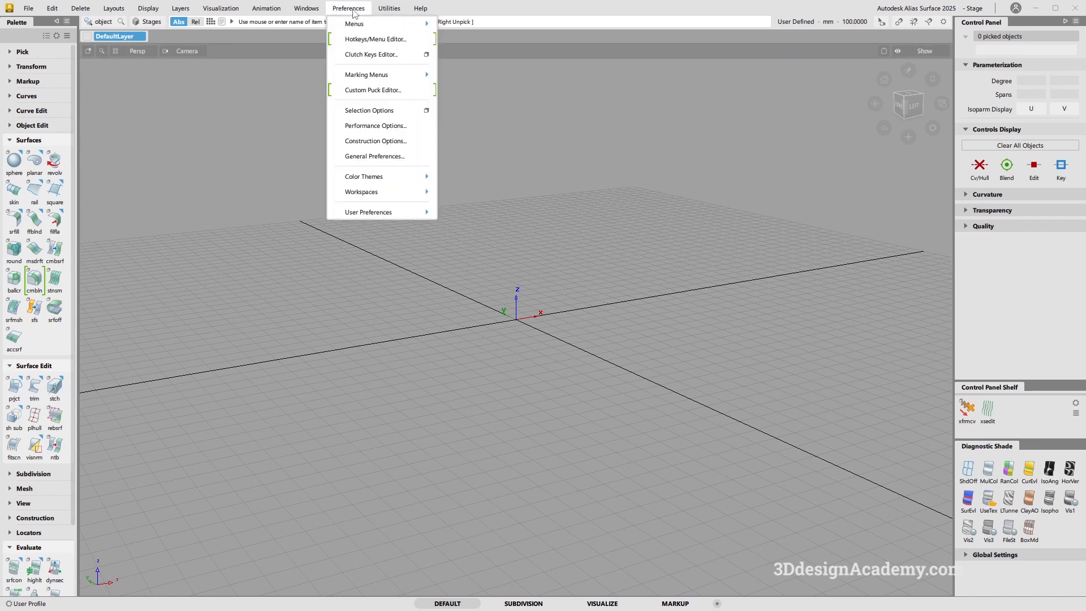
{"action": "mouse_move", "coordinate": [380, 54]}
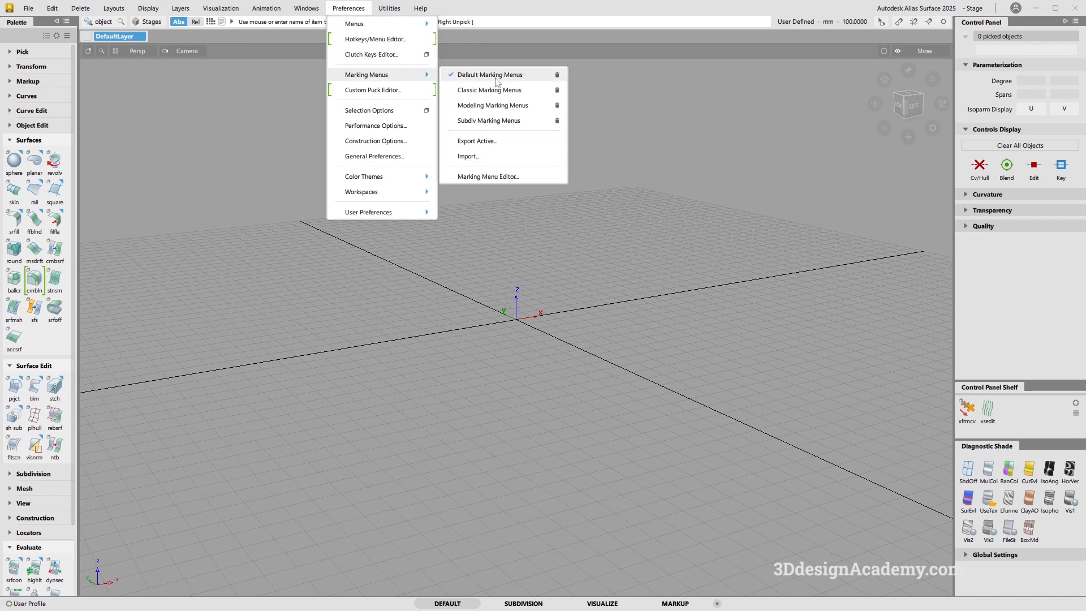
{"action": "mouse_move", "coordinate": [488, 90]}
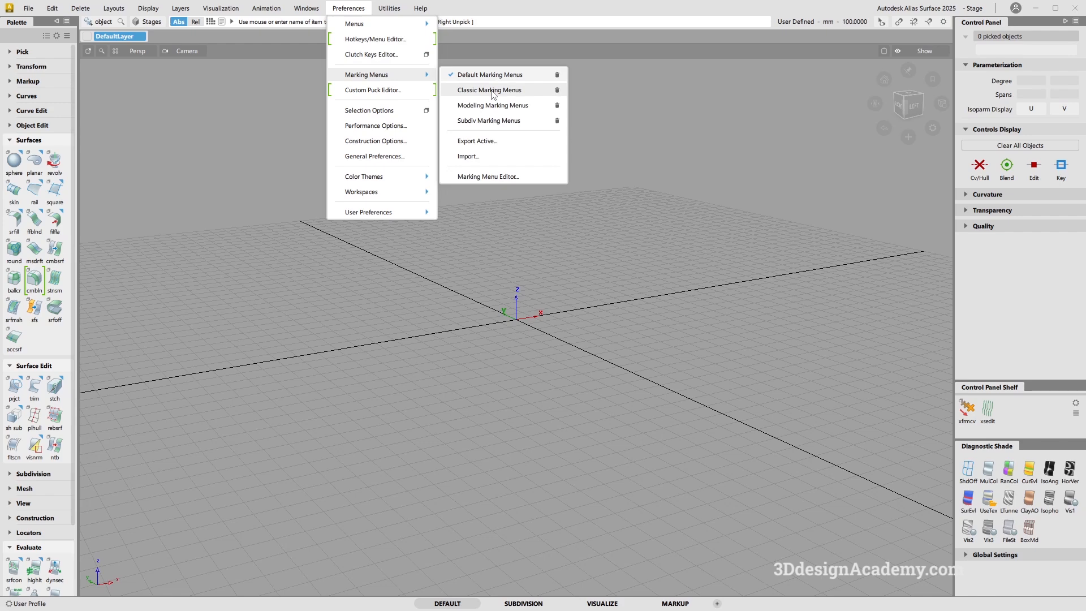
{"action": "left_click", "coordinate": [488, 89]}
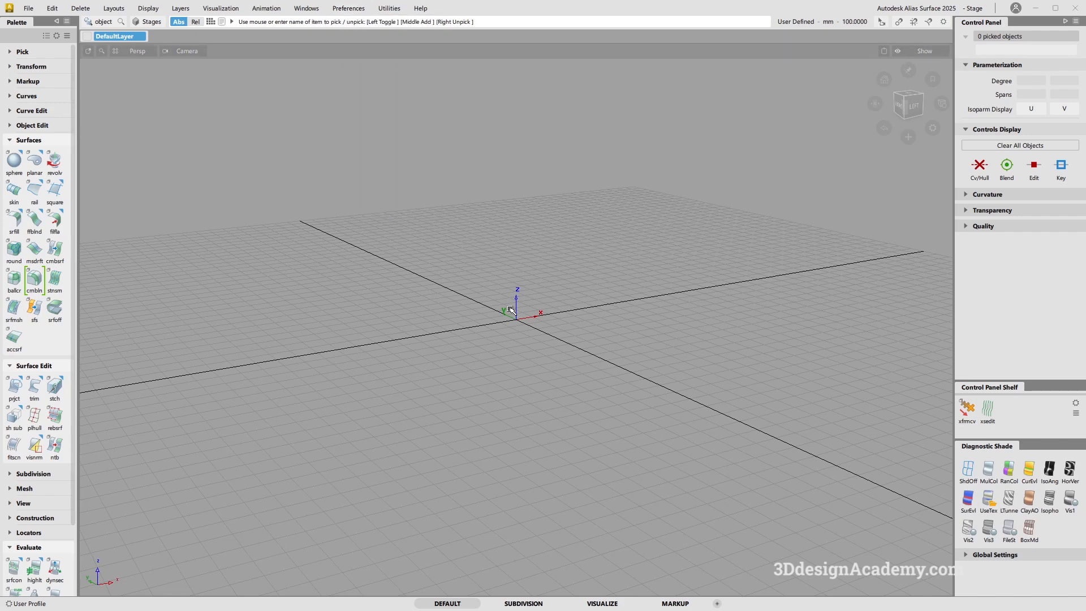
{"action": "right_click", "coordinate": [516, 307]}
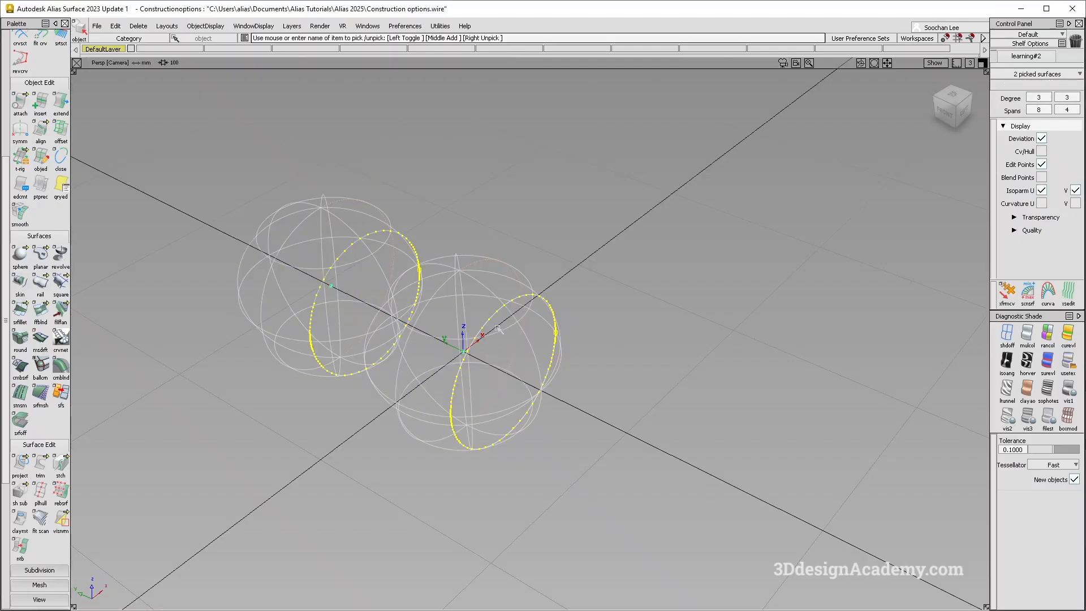
- Show the two-sphere Construction options.wire scene before returning to Alias 2025
{"action": "key", "text": "ctrl+v"}
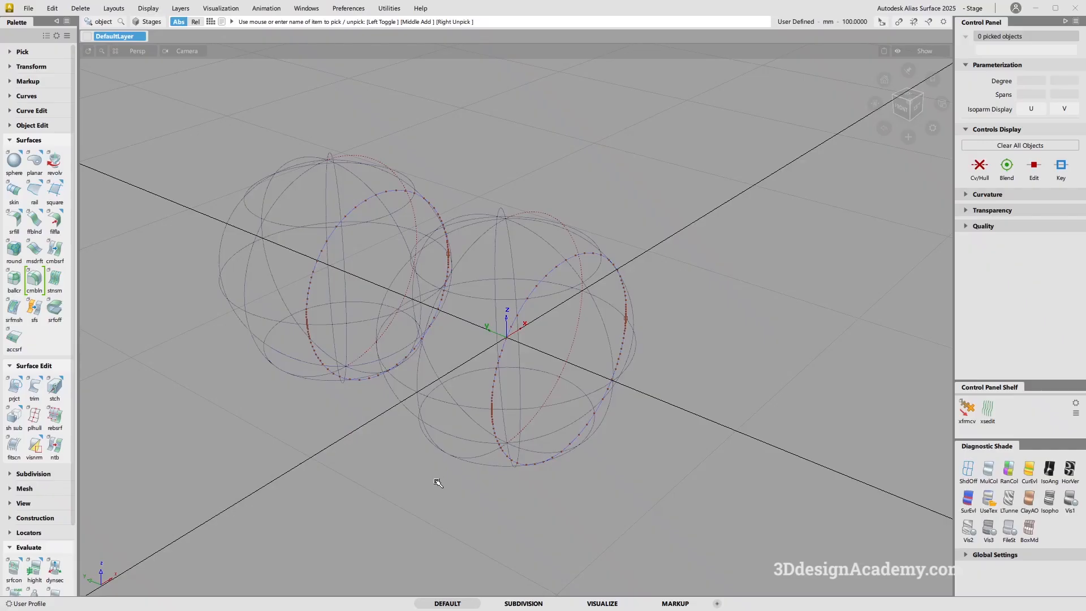
- Adjust Hardware Anti-Alias in the Display > Anti-Alias > Wireframe Anti-Alias options and apply it to the spheres
{"action": "left_click_drag", "start_coordinate": [437, 482], "coordinate": [345, 369]}
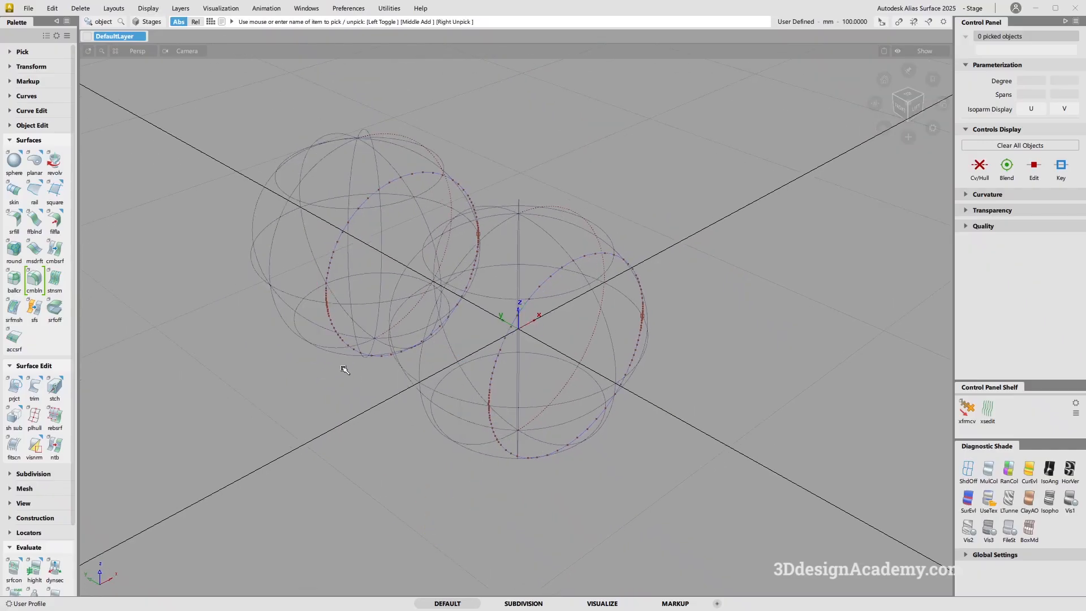
{"action": "mouse_move", "coordinate": [249, 292]}
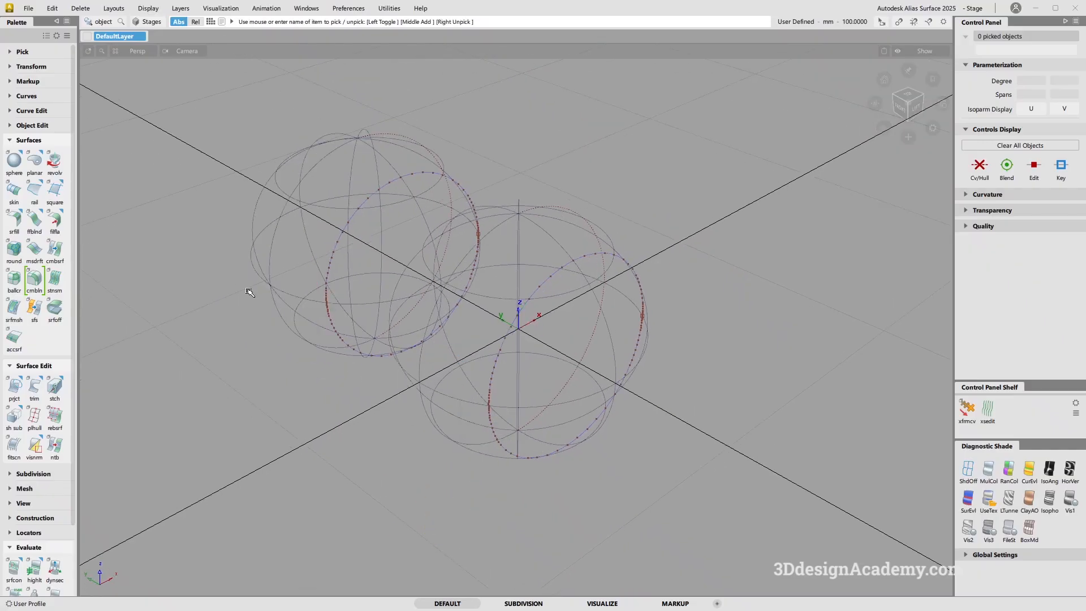
{"action": "left_click", "coordinate": [221, 8]}
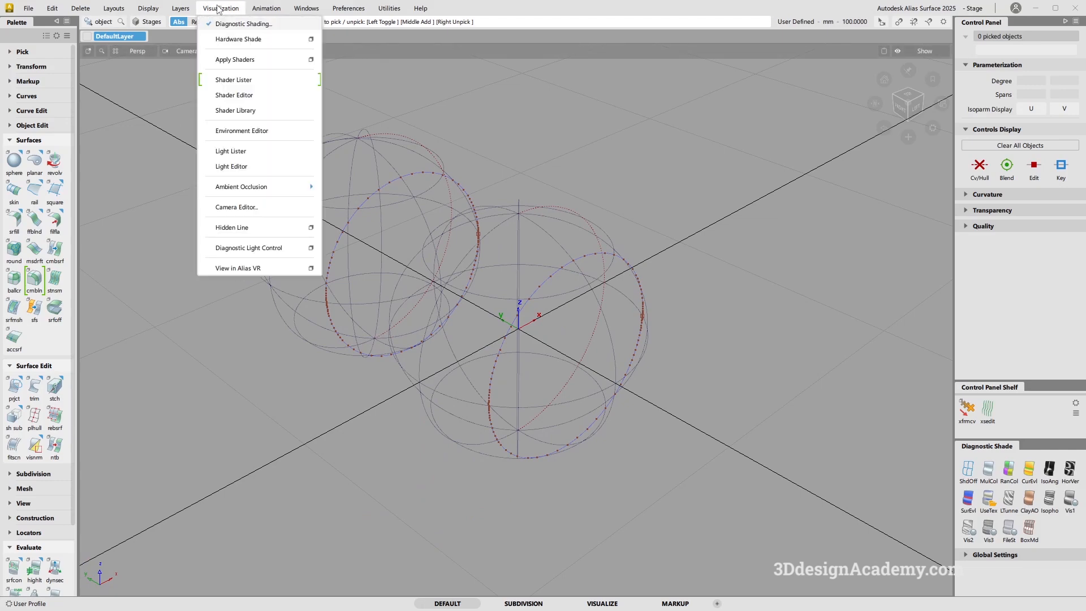
{"action": "left_click", "coordinate": [147, 8]}
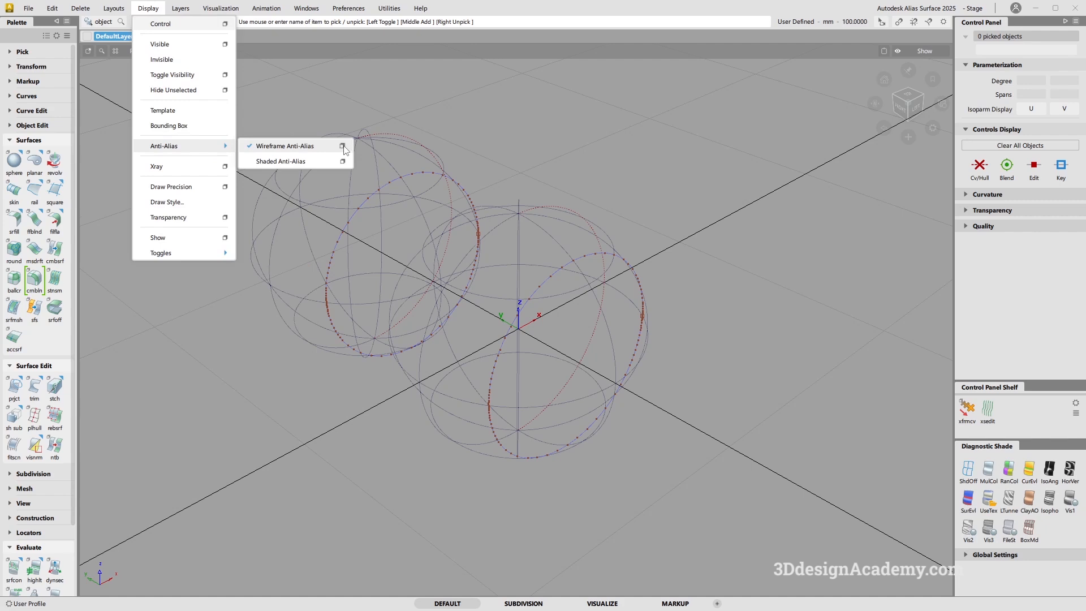
{"action": "left_click", "coordinate": [342, 146]}
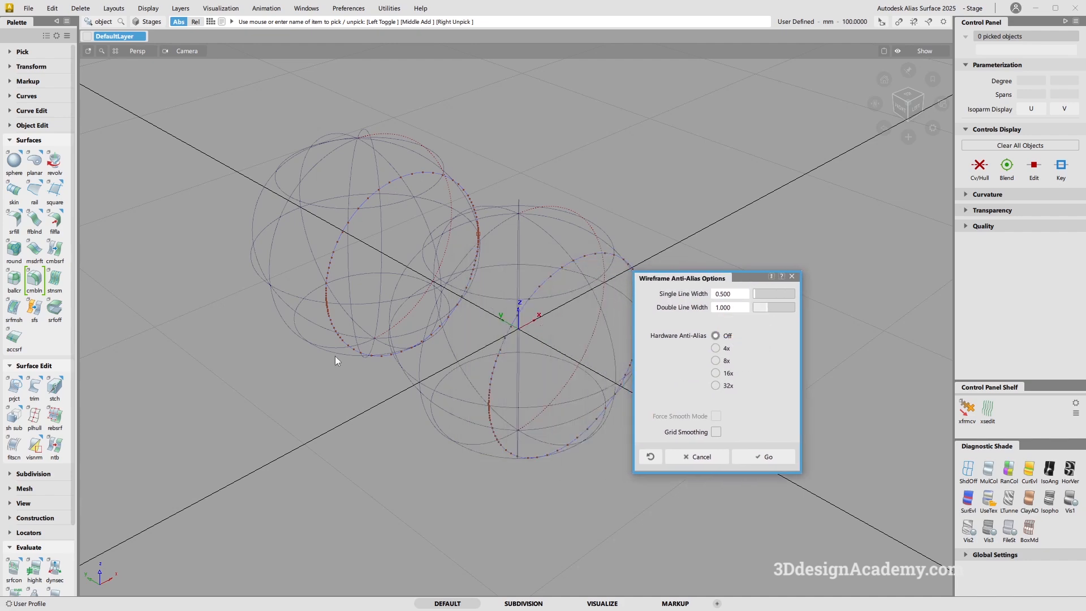
{"action": "mouse_move", "coordinate": [843, 443]}
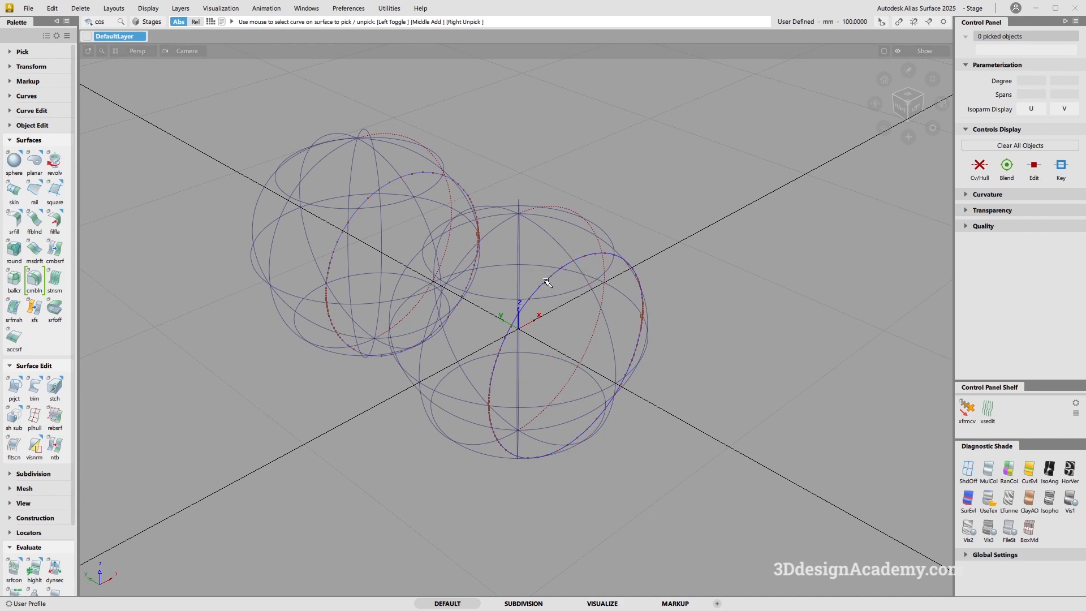
{"action": "mouse_move", "coordinate": [556, 280]}
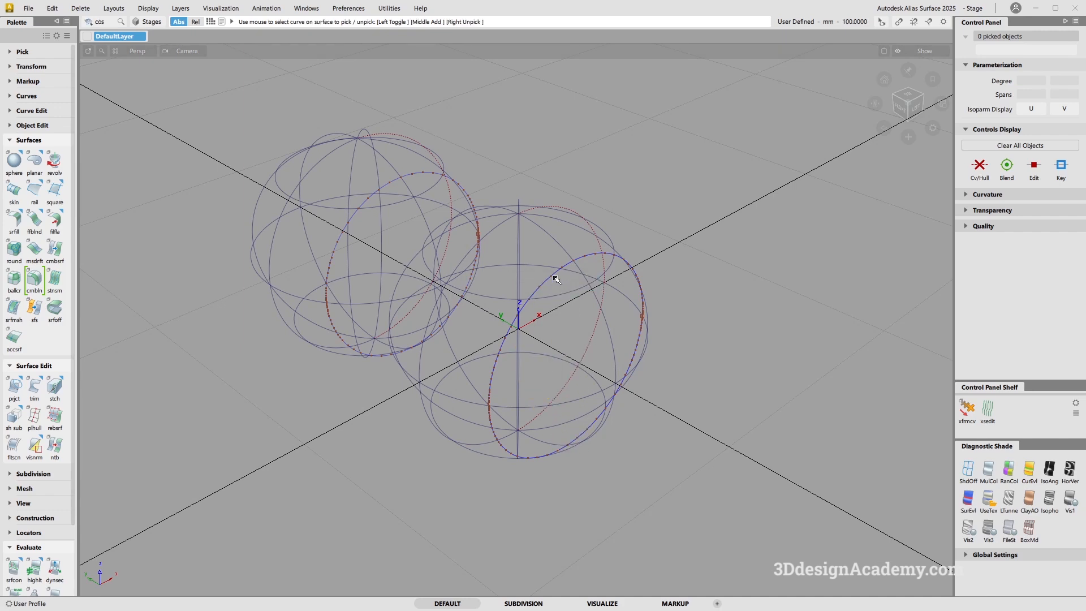
{"action": "left_click", "coordinate": [557, 278]}
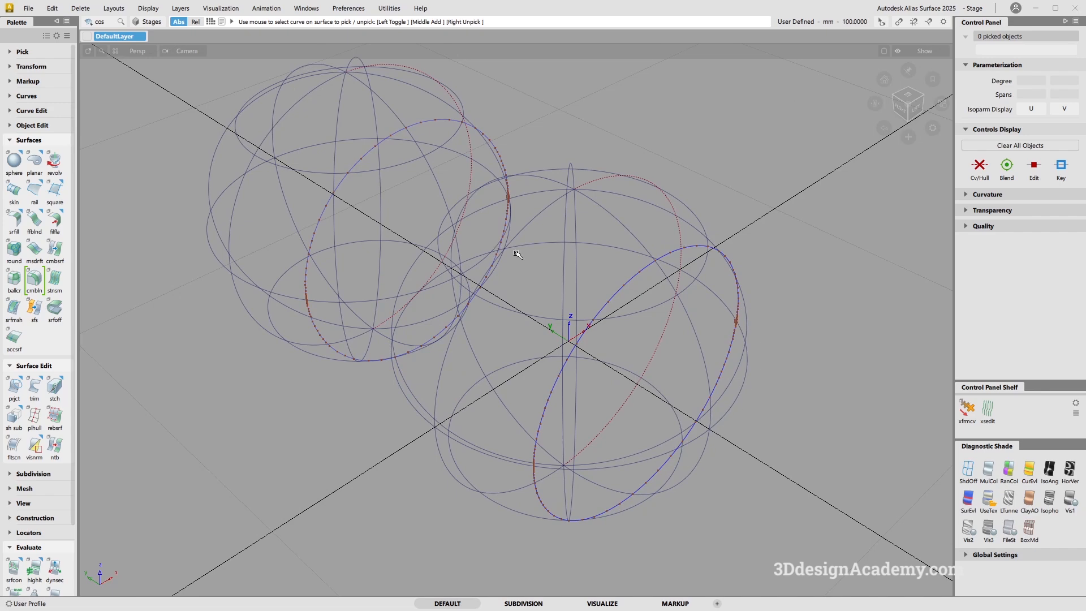
{"action": "mouse_move", "coordinate": [630, 278]}
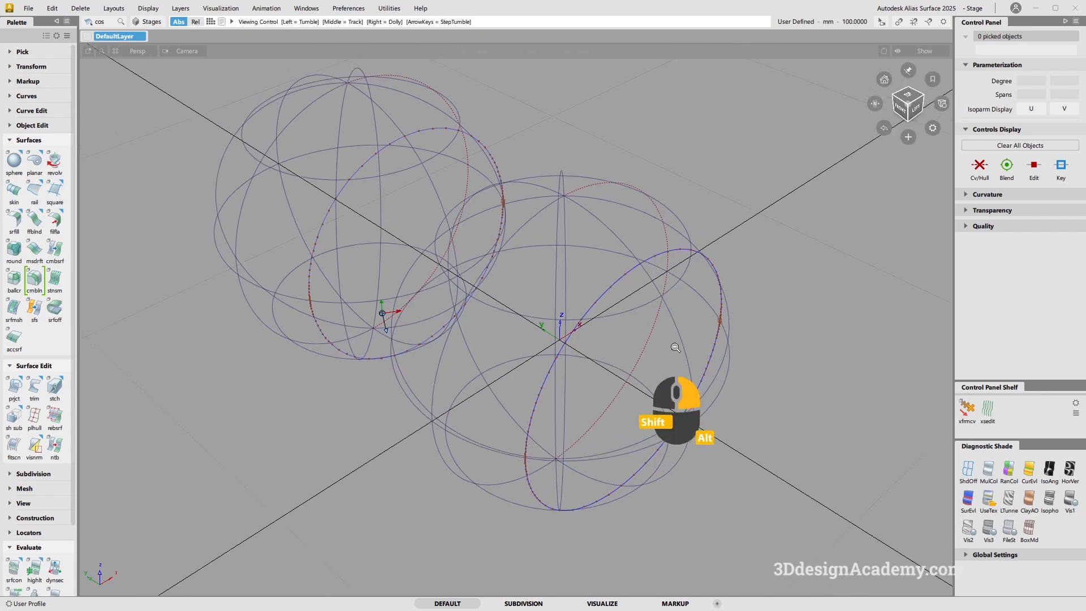
{"action": "left_click", "coordinate": [221, 8]}
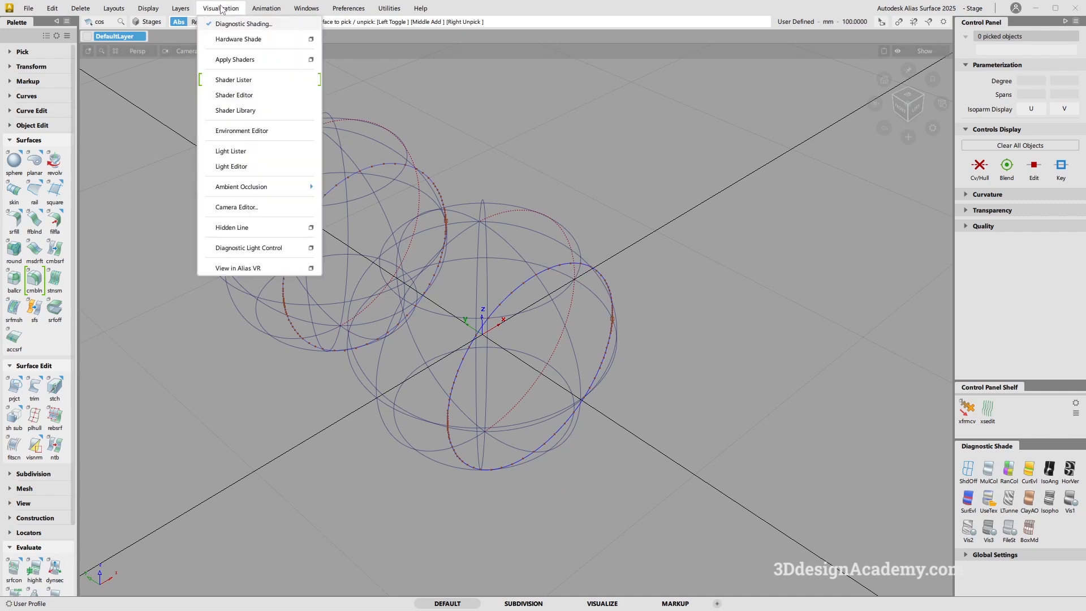
{"action": "left_click", "coordinate": [147, 8]}
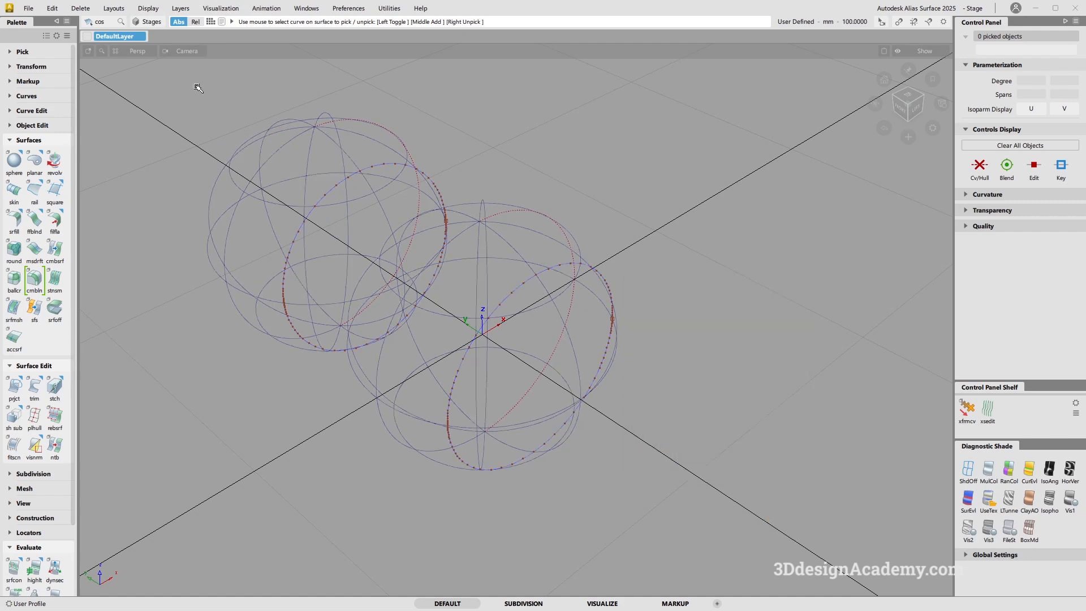
{"action": "mouse_move", "coordinate": [331, 199]}
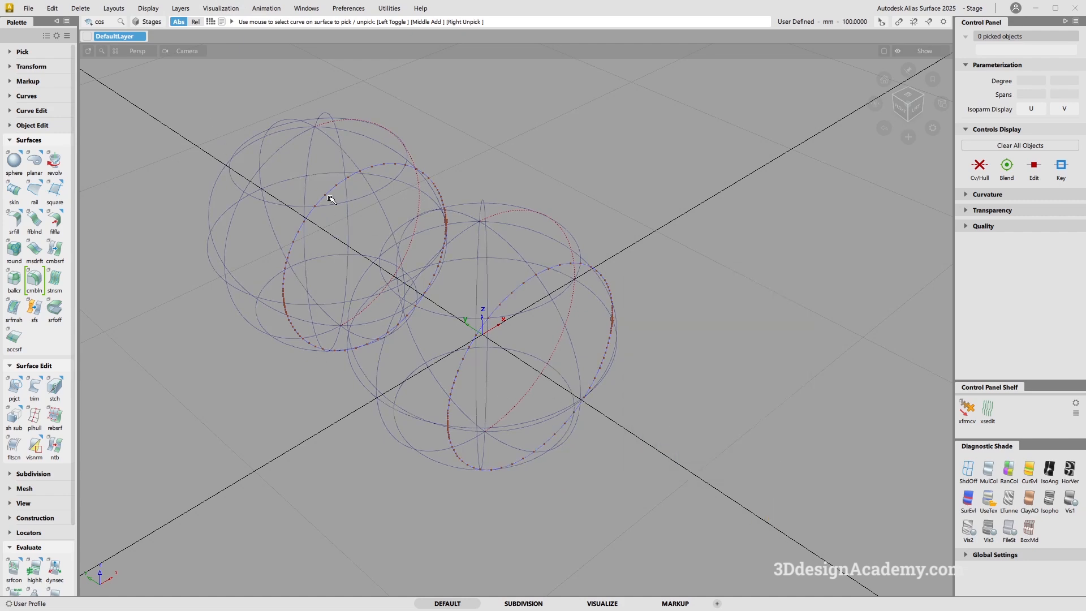
- Set wireframe Hardware Anti-Alias to Off in the Wireframe Anti-Alias options and check the spheres
{"action": "left_click", "coordinate": [148, 8]}
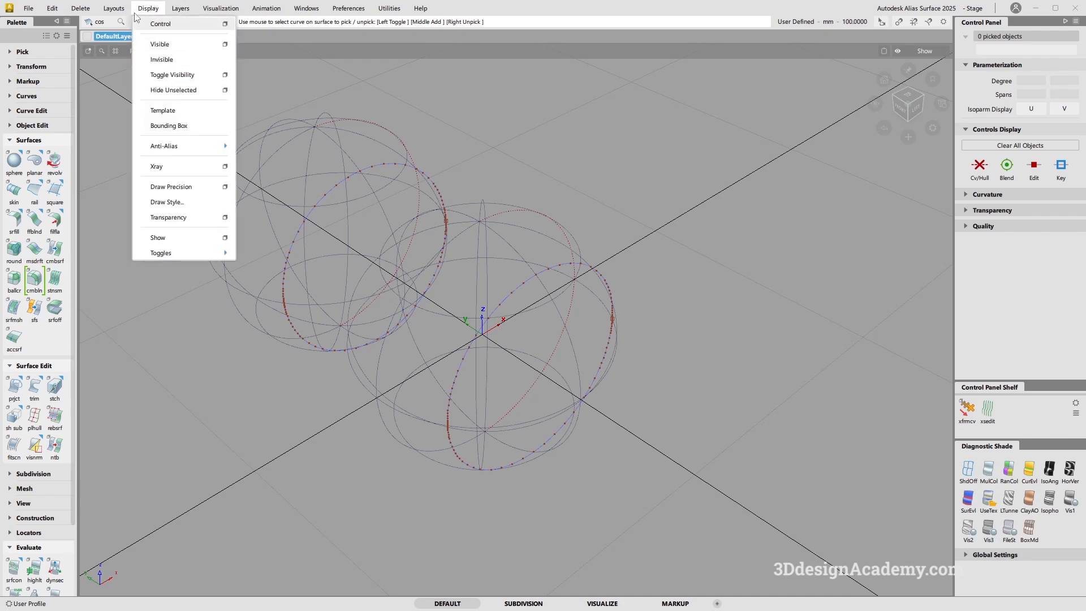
{"action": "mouse_move", "coordinate": [195, 129]}
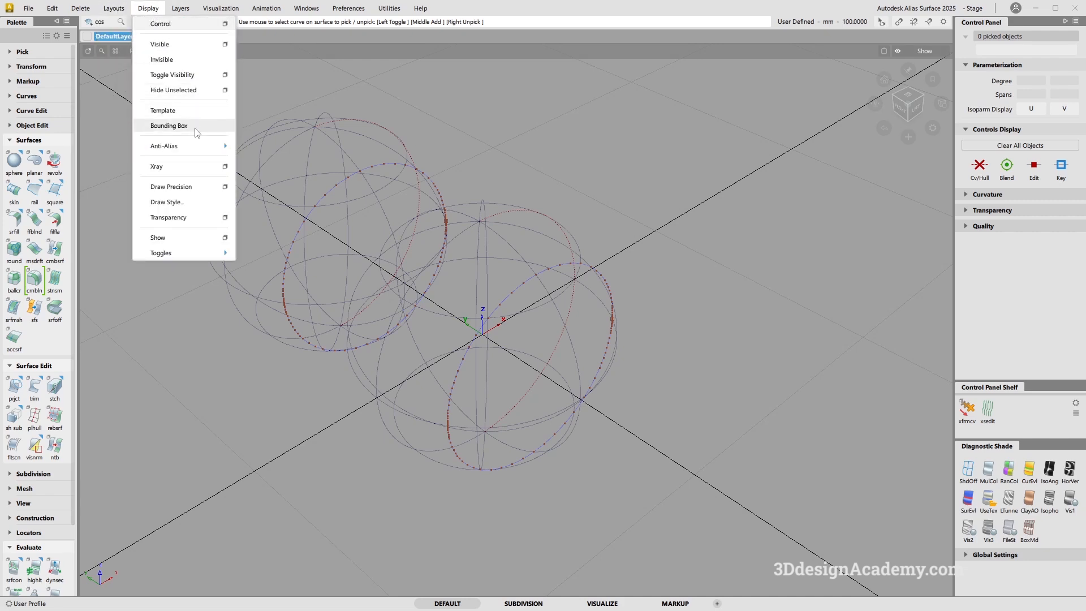
{"action": "left_click", "coordinate": [163, 145]}
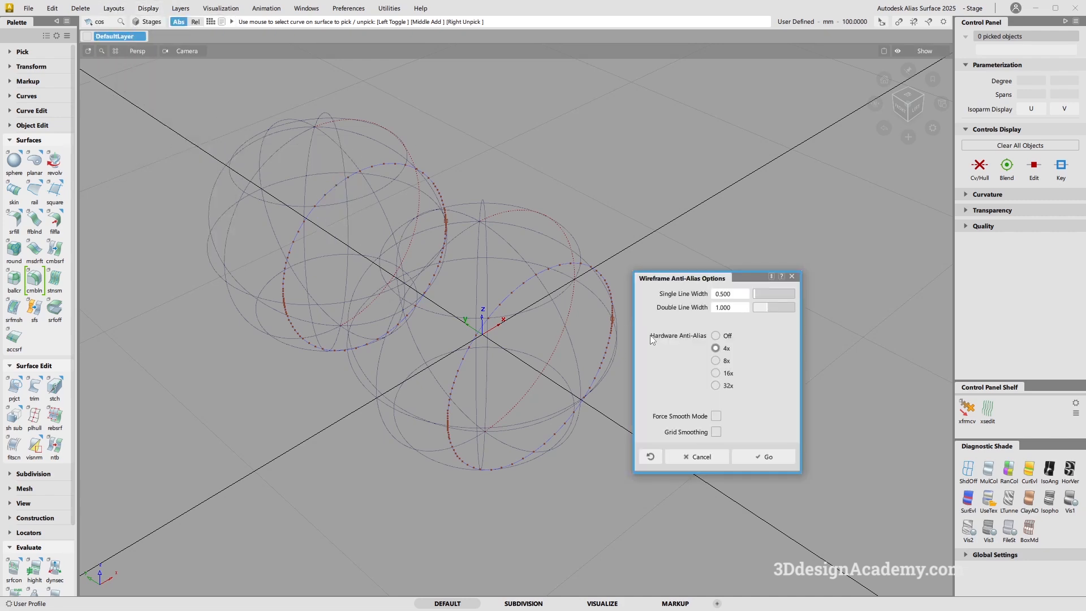
{"action": "left_click", "coordinate": [714, 335]}
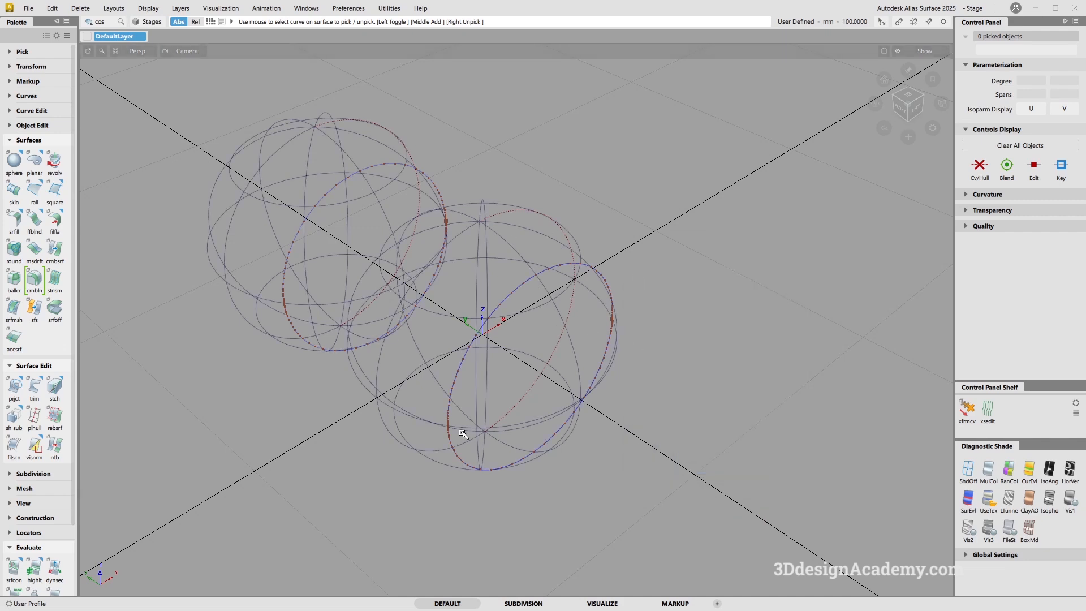
{"action": "left_click_drag", "start_coordinate": [463, 433], "coordinate": [545, 345]}
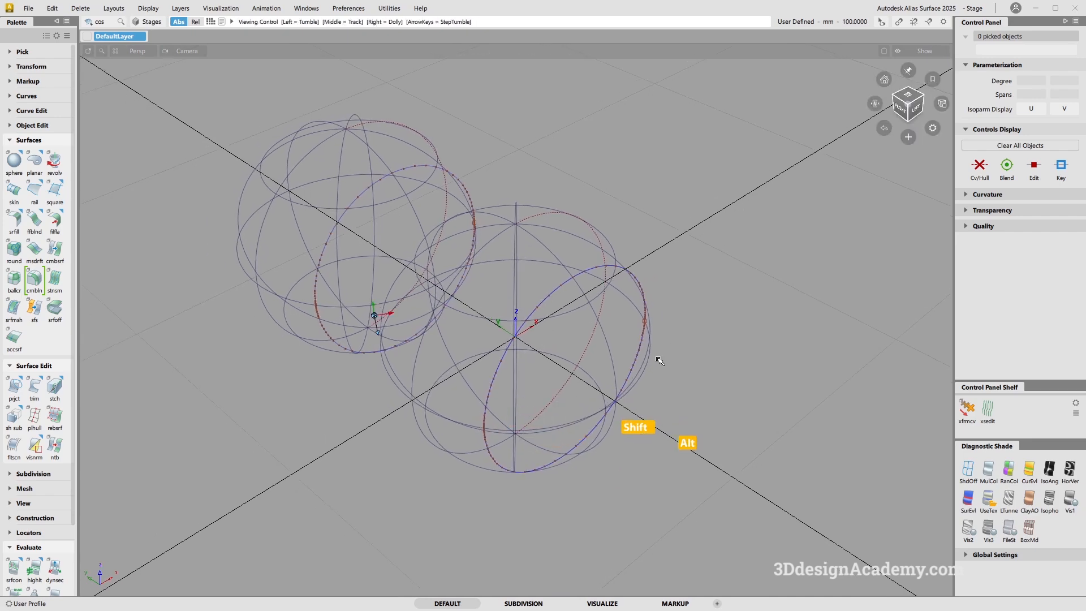
{"action": "left_click", "coordinate": [347, 7]}
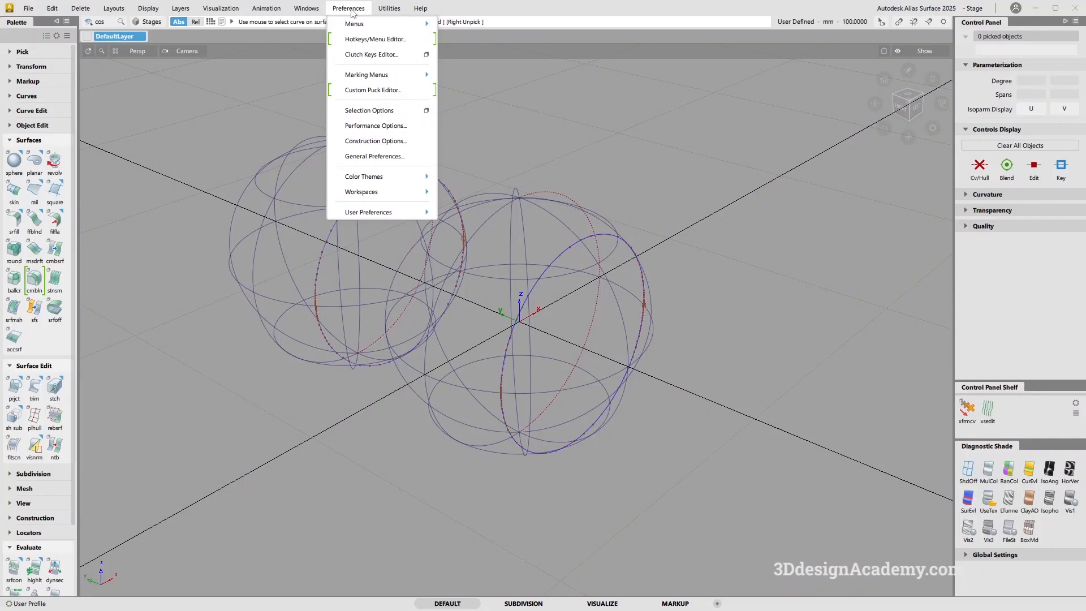
{"action": "mouse_move", "coordinate": [366, 74]}
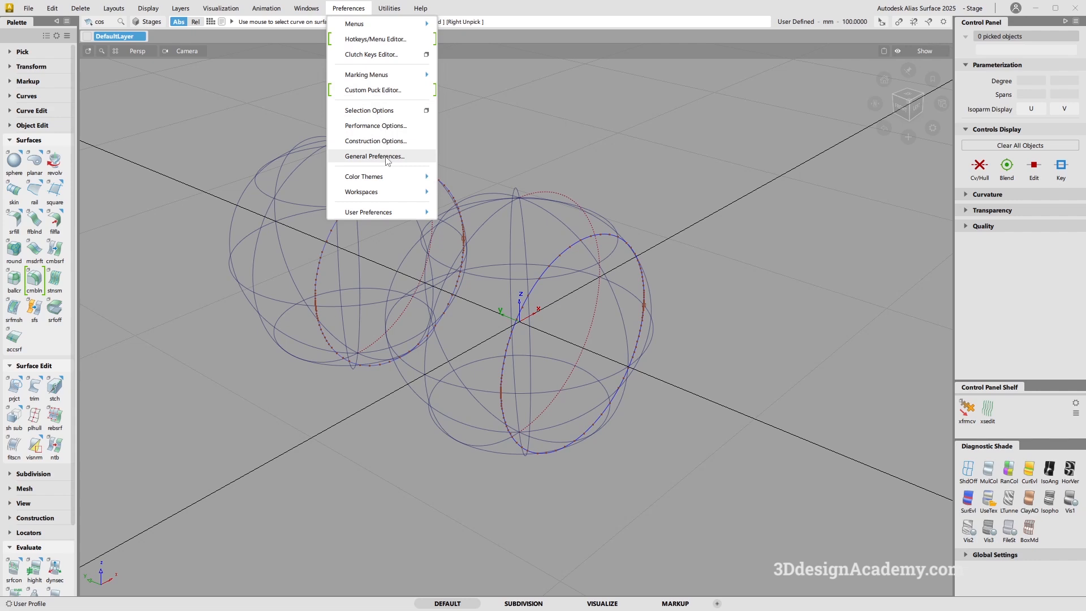
- In General Preferences keep System Scale Multiplier at Use System Display Scale (100%) after trying 130%, then close it
{"action": "left_click", "coordinate": [375, 156]}
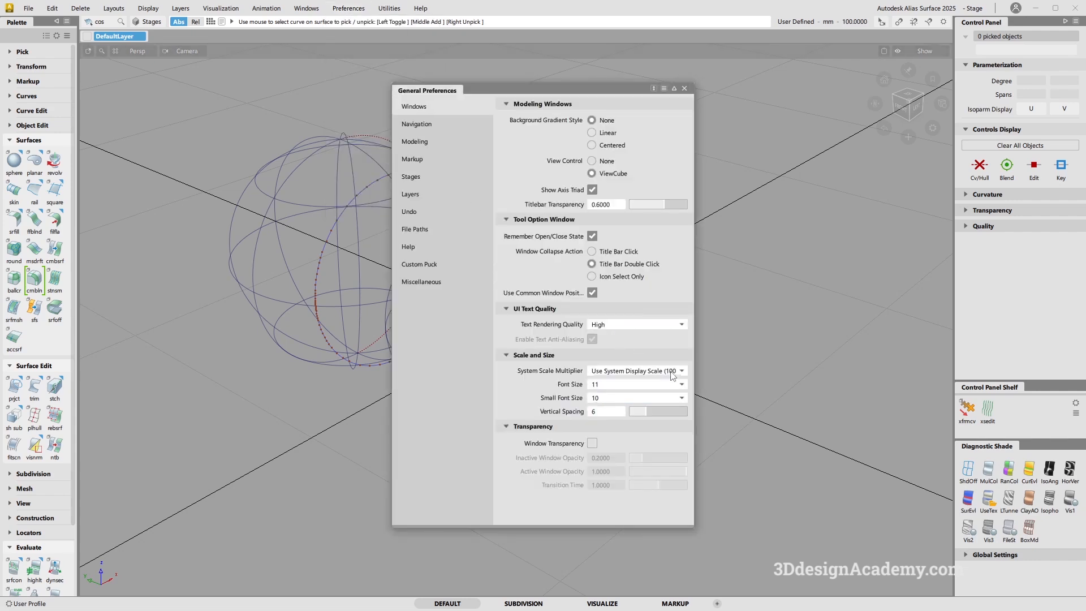
{"action": "mouse_move", "coordinate": [670, 375]}
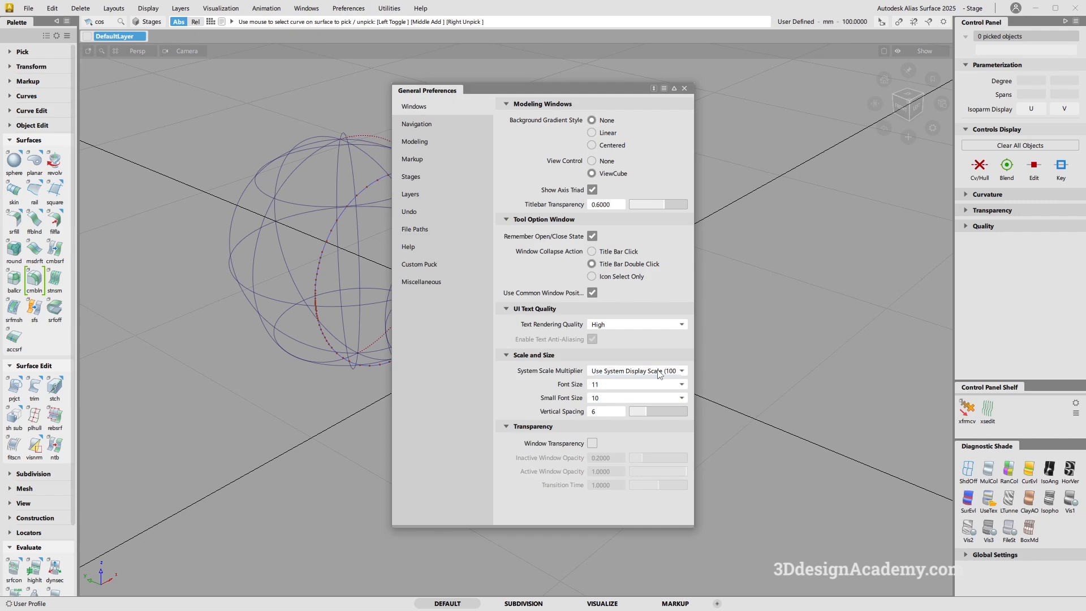
{"action": "left_click", "coordinate": [680, 371]}
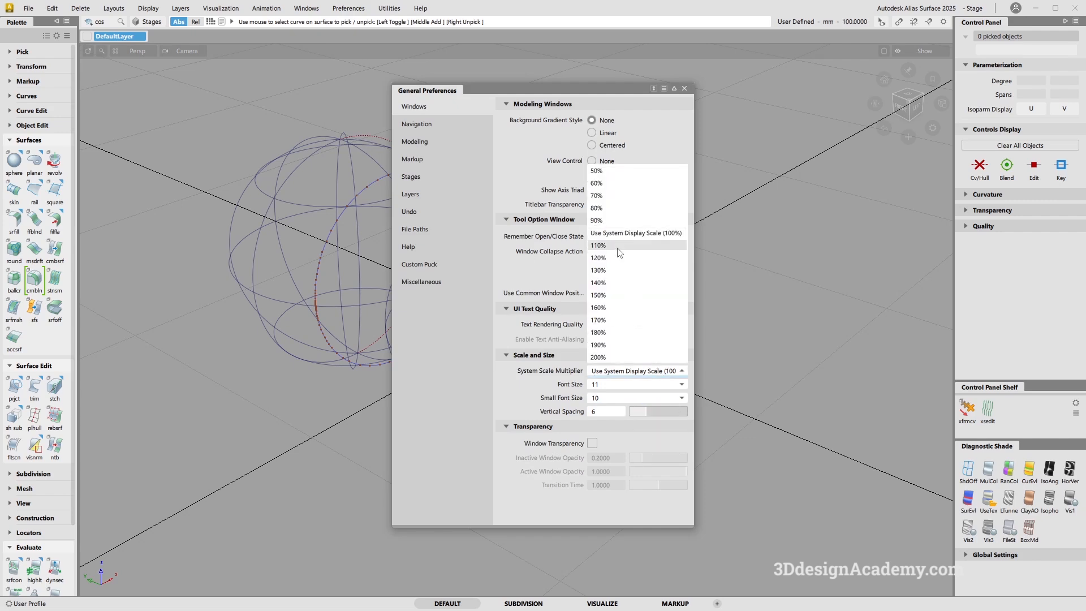
{"action": "left_click", "coordinate": [597, 246]}
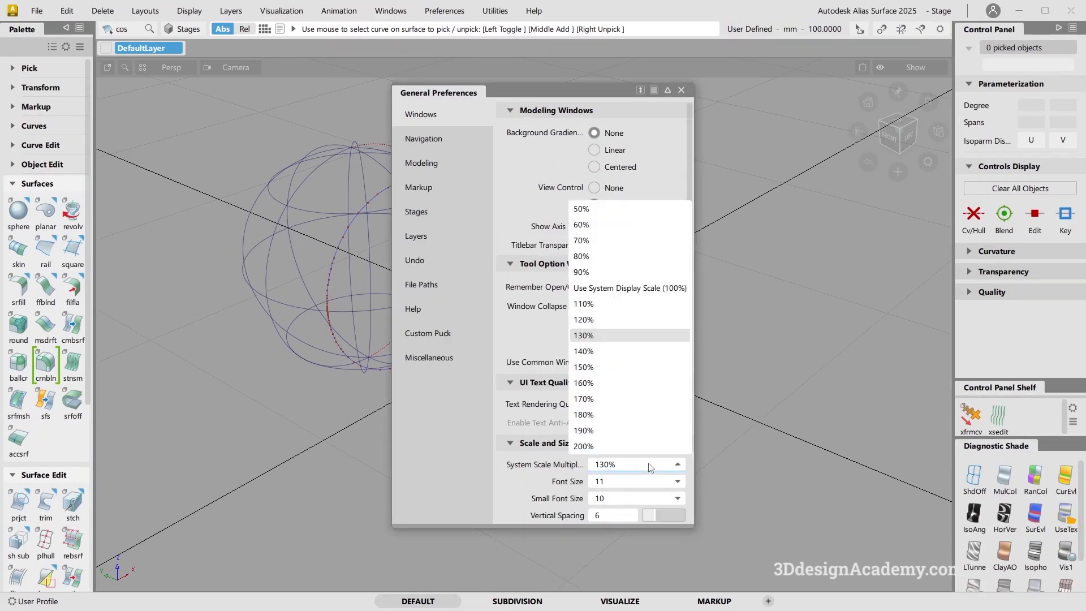
{"action": "left_click", "coordinate": [629, 287]}
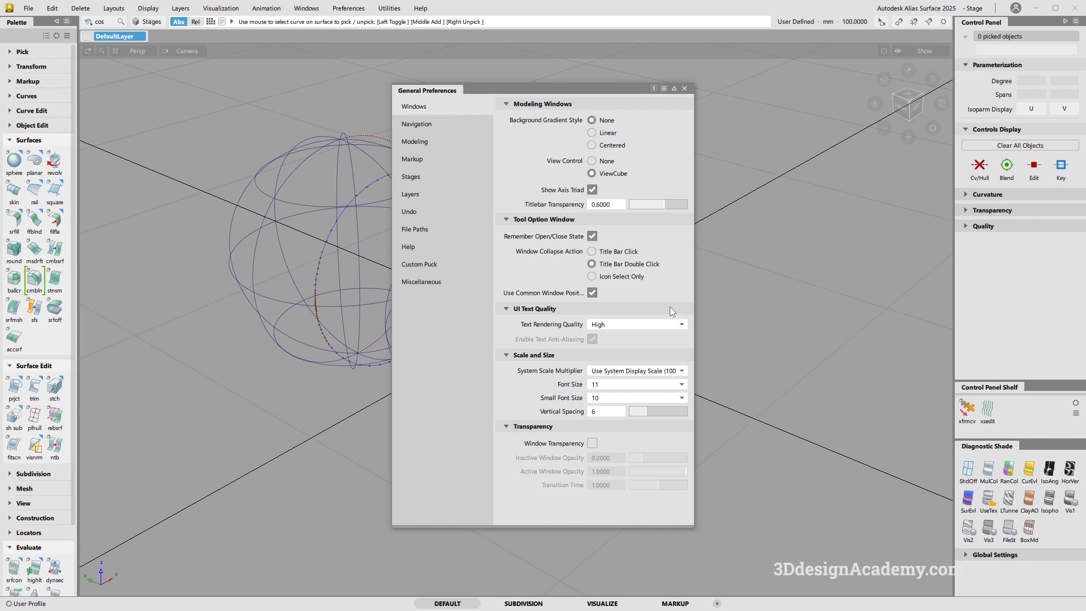
{"action": "mouse_move", "coordinate": [615, 312]}
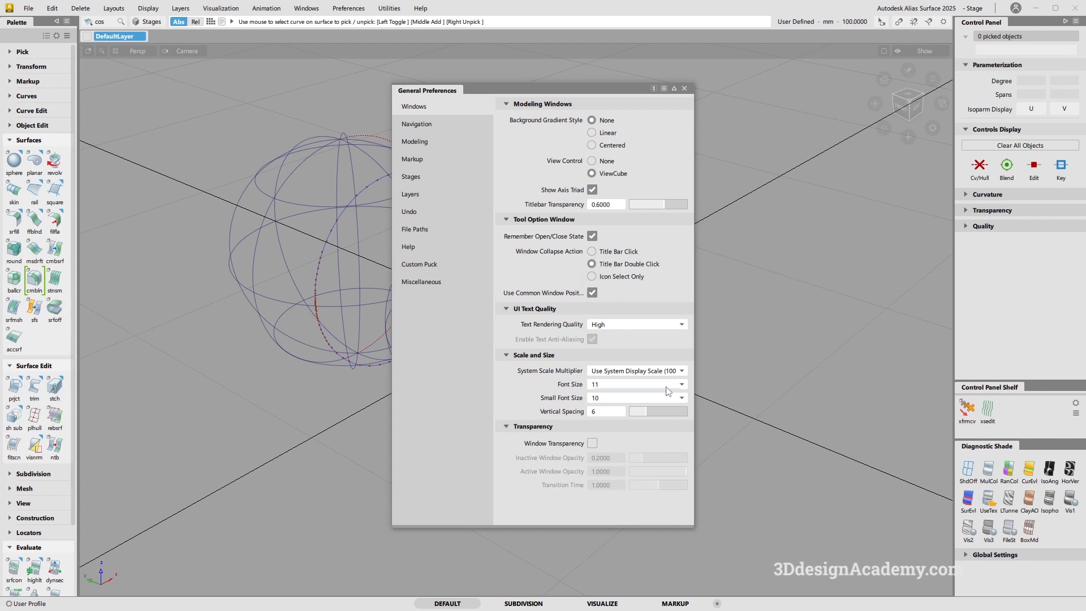
{"action": "mouse_move", "coordinate": [735, 374]}
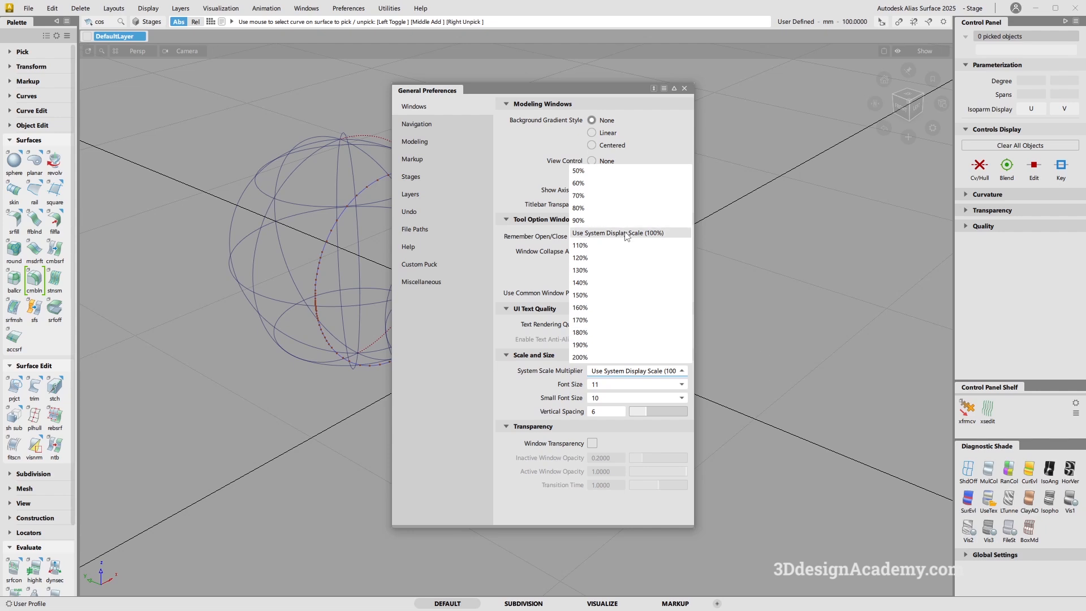
{"action": "left_click", "coordinate": [618, 233]}
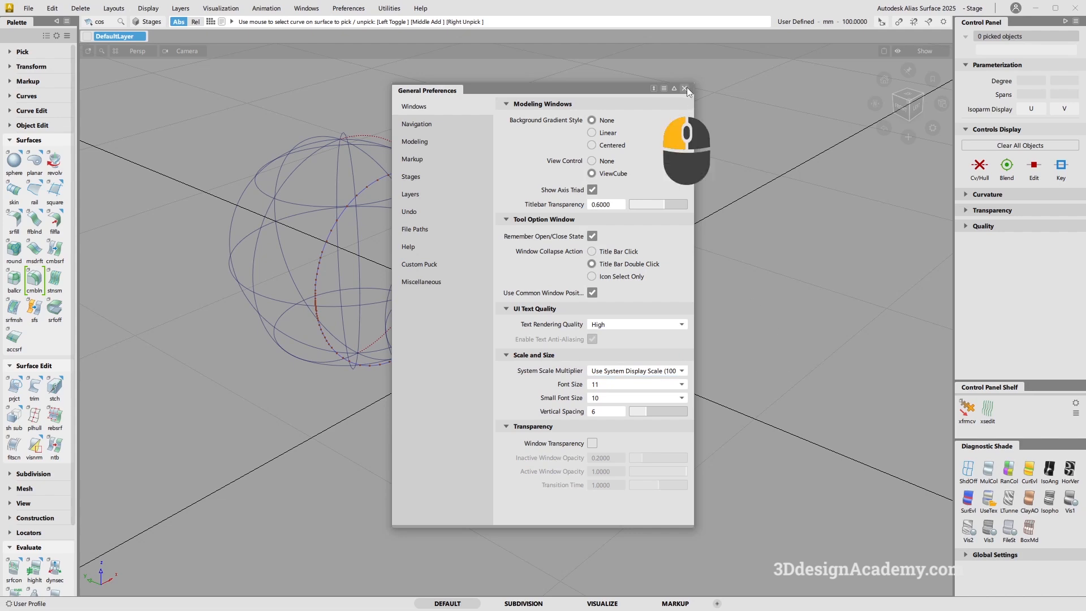
{"action": "left_click", "coordinate": [685, 88]}
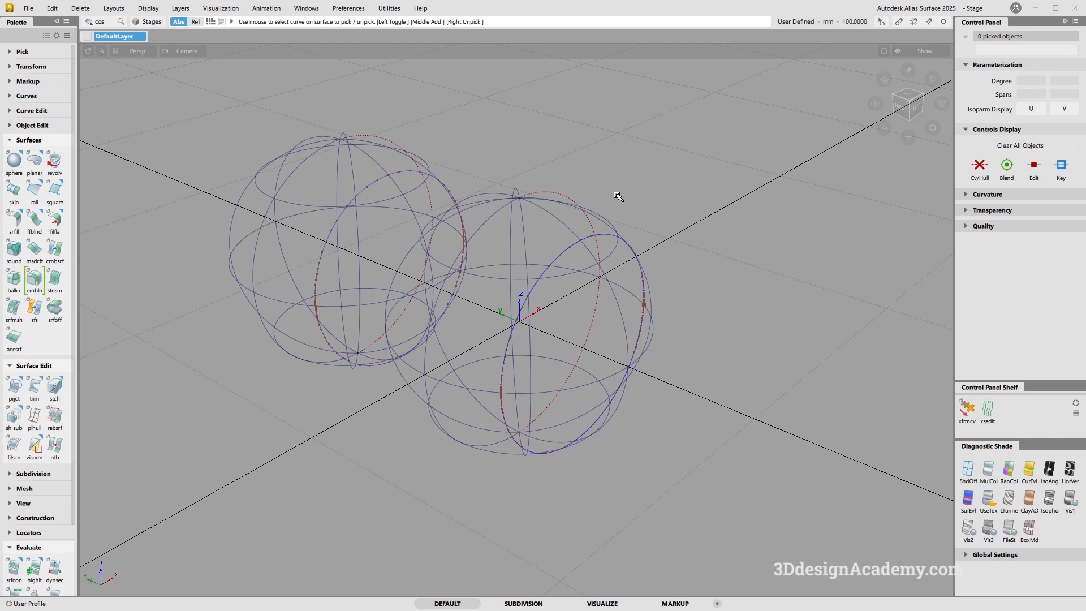
{"action": "mouse_move", "coordinate": [415, 154]}
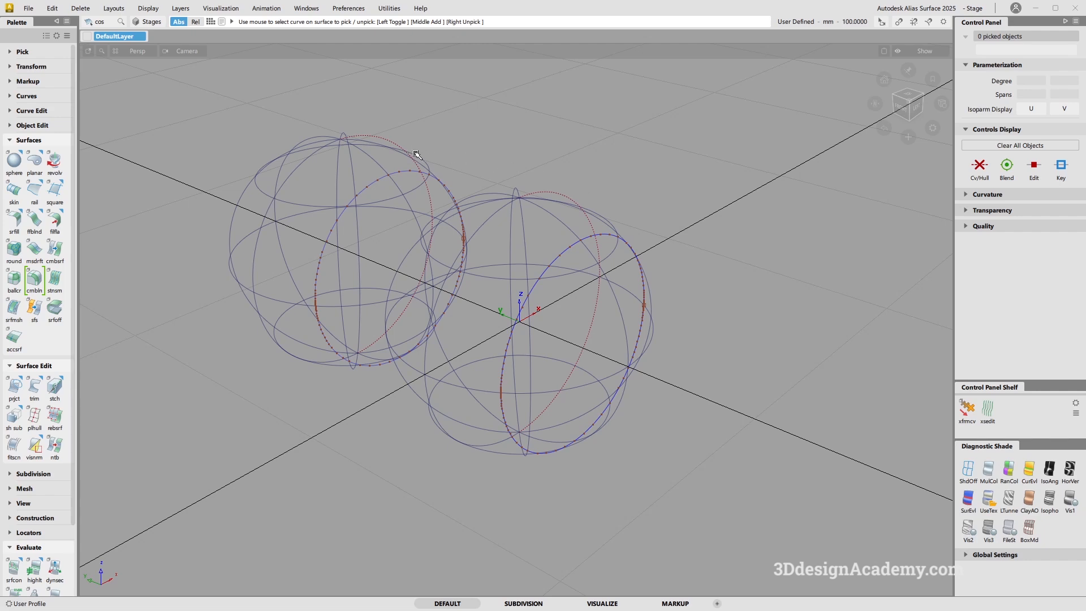
{"action": "mouse_move", "coordinate": [357, 32]}
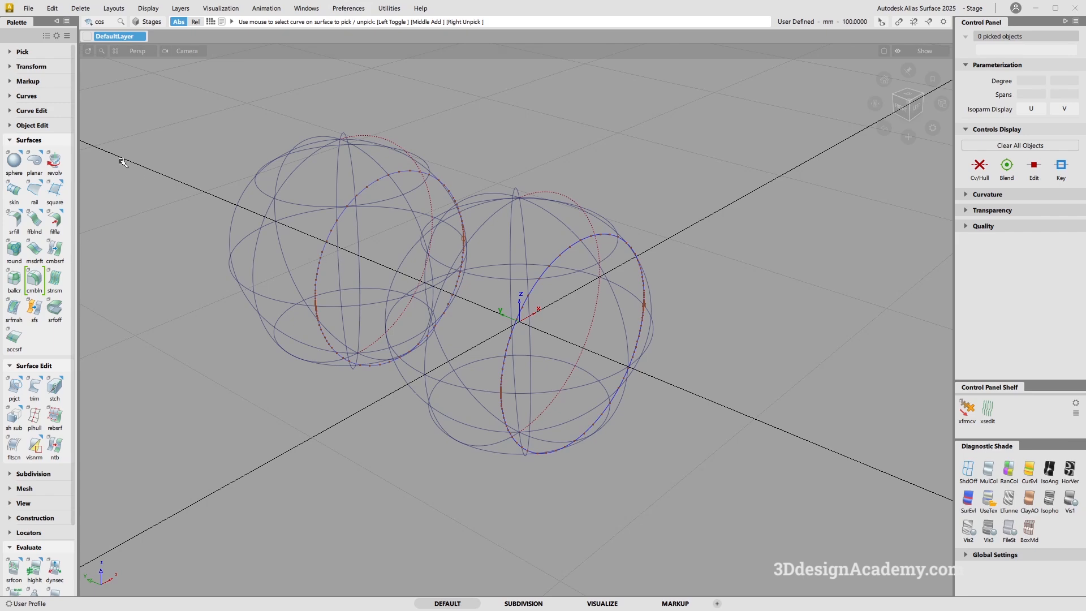
- Open Construction options.wire via File > Open, choosing Delete for the existing stages
{"action": "left_click", "coordinate": [28, 8]}
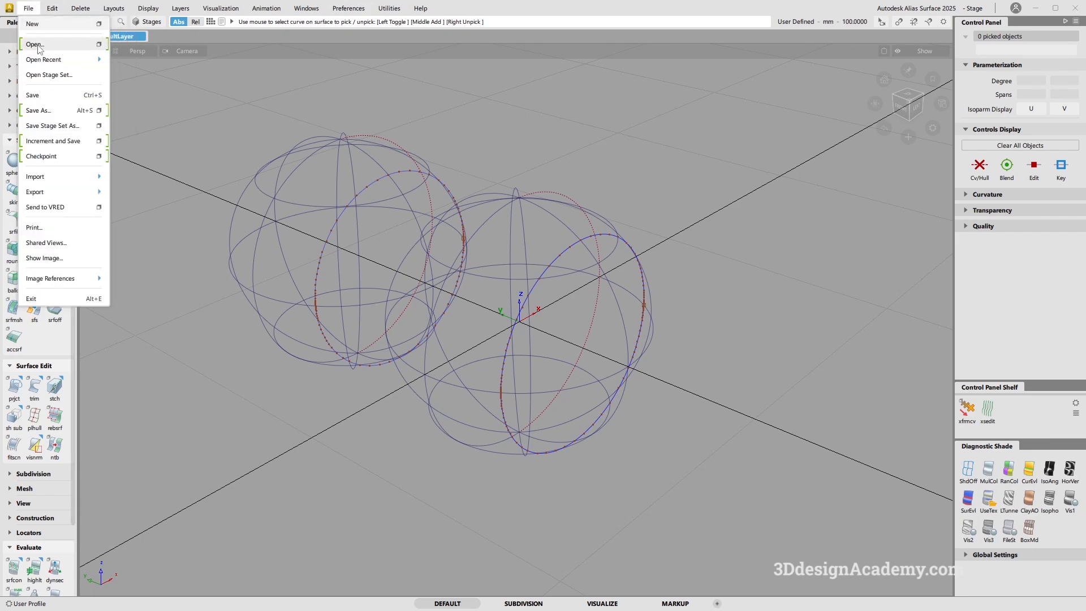
{"action": "left_click", "coordinate": [34, 44]}
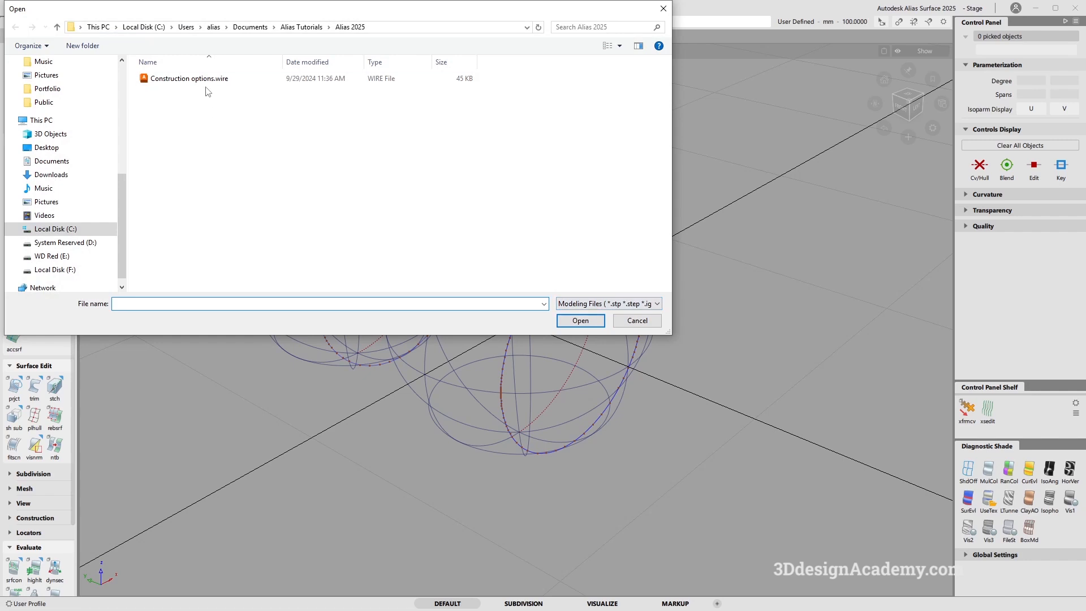
{"action": "left_click", "coordinate": [189, 78]}
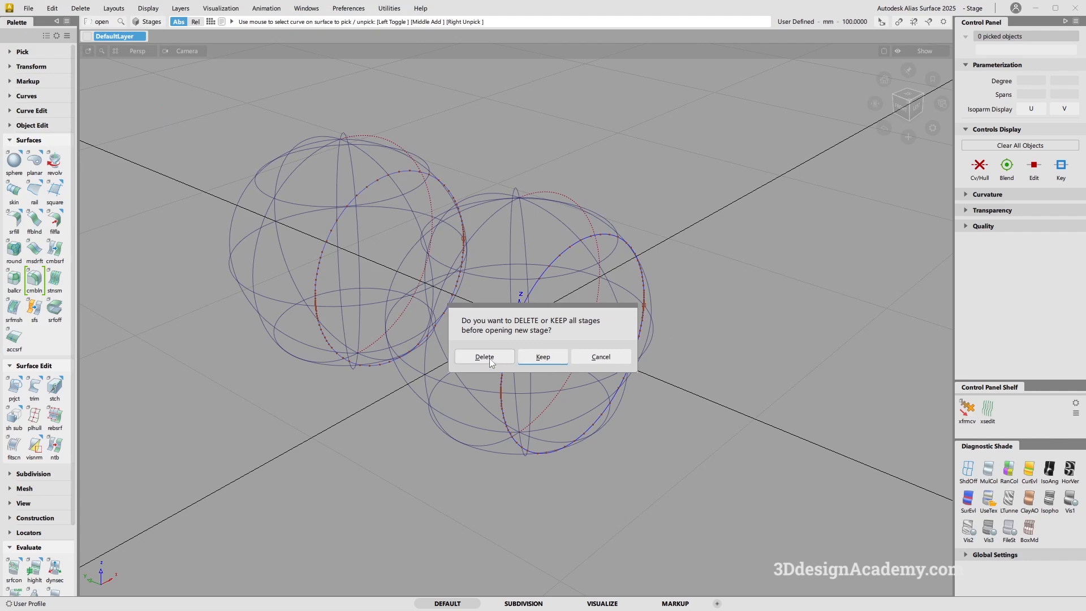
{"action": "left_click", "coordinate": [483, 356]}
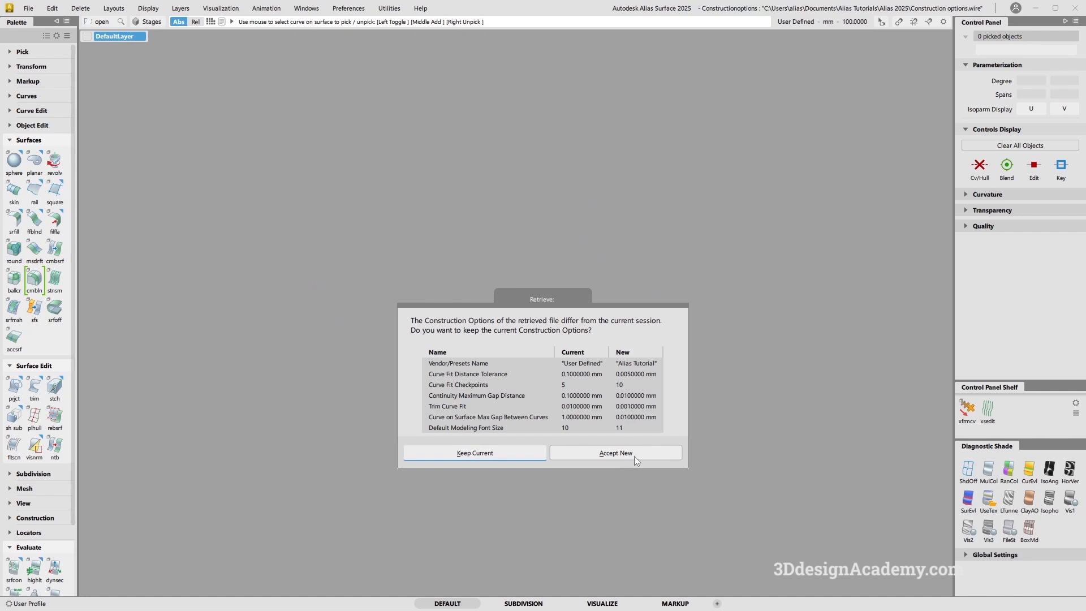
- Accept New in the Retrieve dialog so the file's Alias Tutorial construction options become active
{"action": "left_click", "coordinate": [614, 452]}
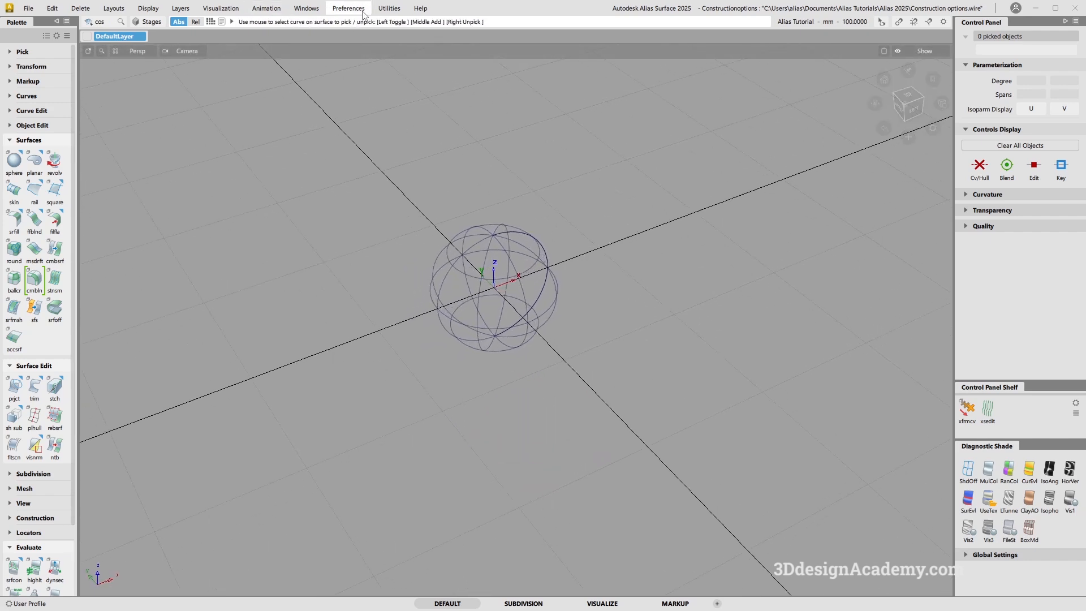
{"action": "mouse_move", "coordinate": [561, 273]}
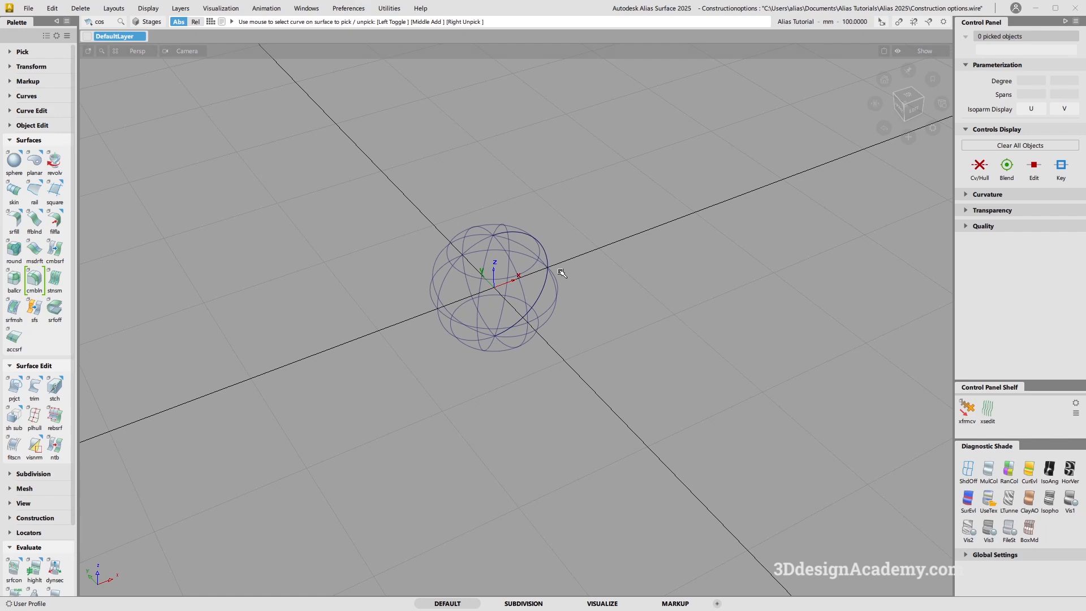
{"action": "left_click", "coordinate": [348, 8]}
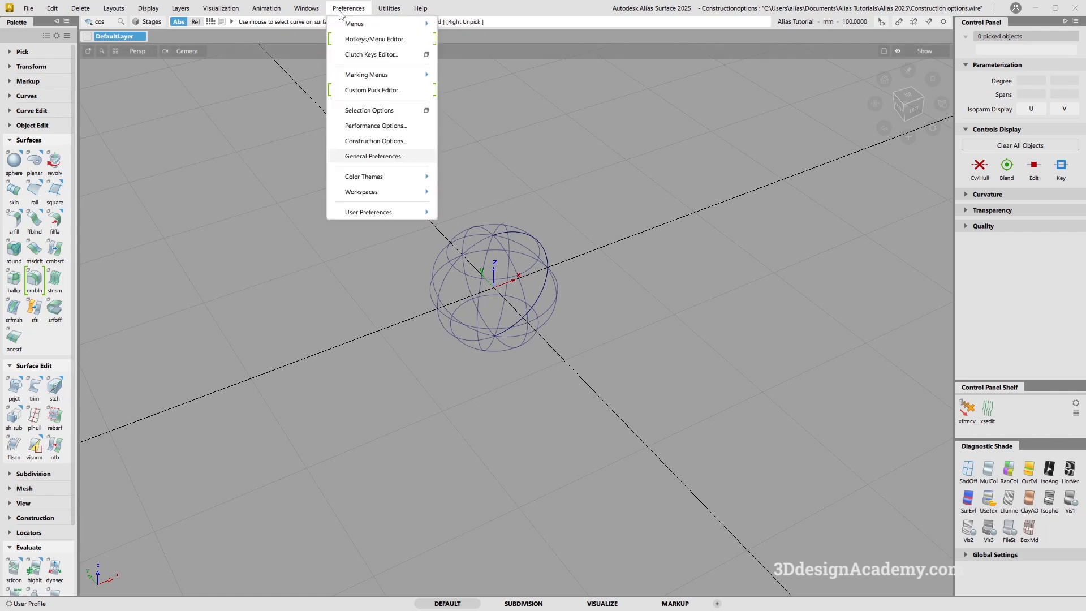
- In Preferences > Construction Options switch the Preset to User Defined, then back to Alias Tutorial
{"action": "left_click", "coordinate": [375, 140]}
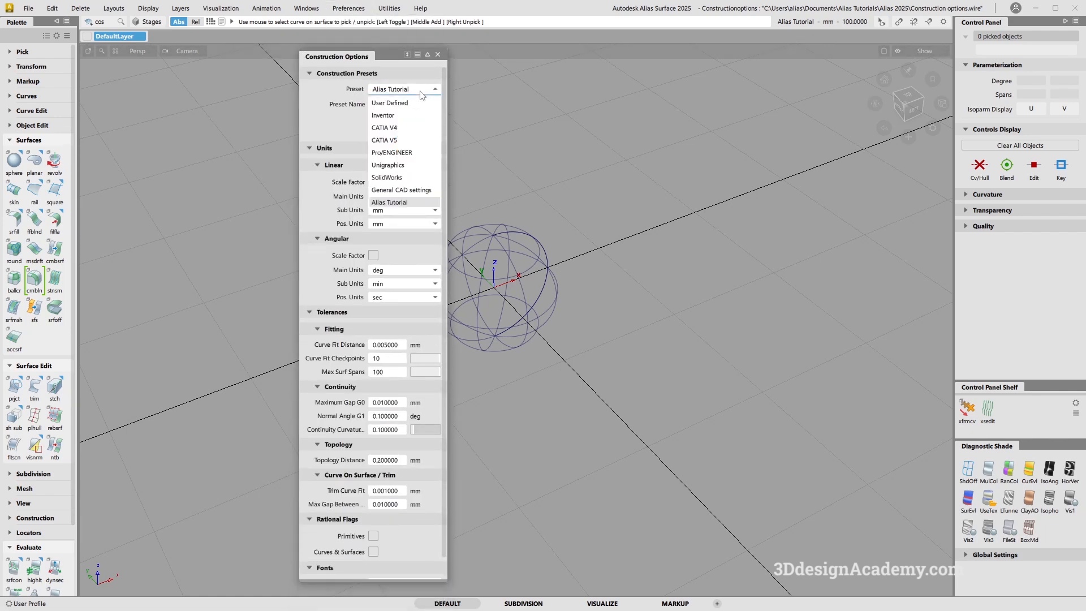
{"action": "left_click", "coordinate": [389, 103]}
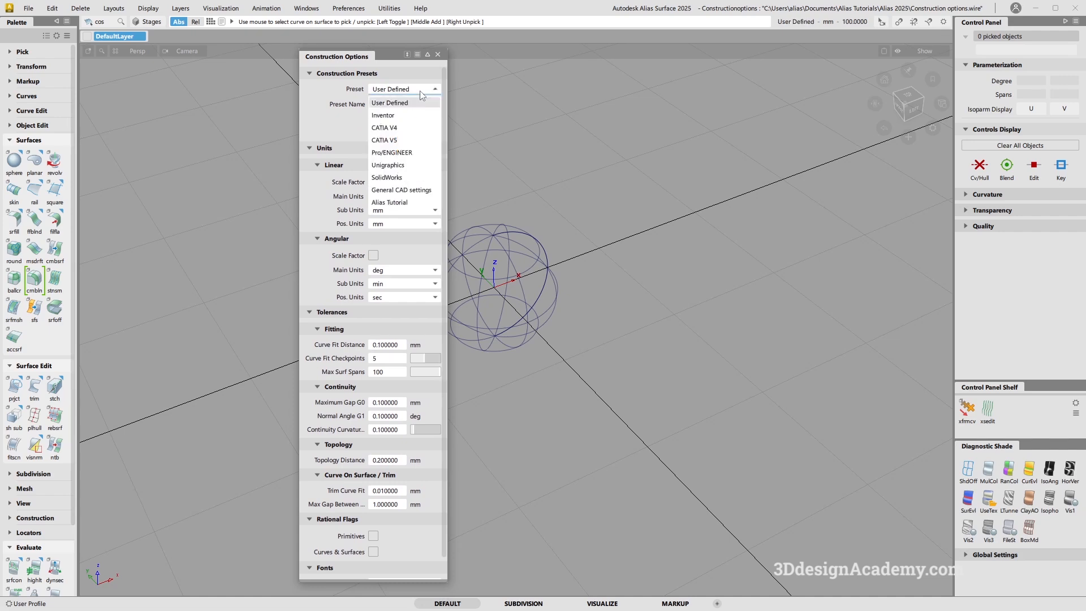
{"action": "mouse_move", "coordinate": [404, 205]}
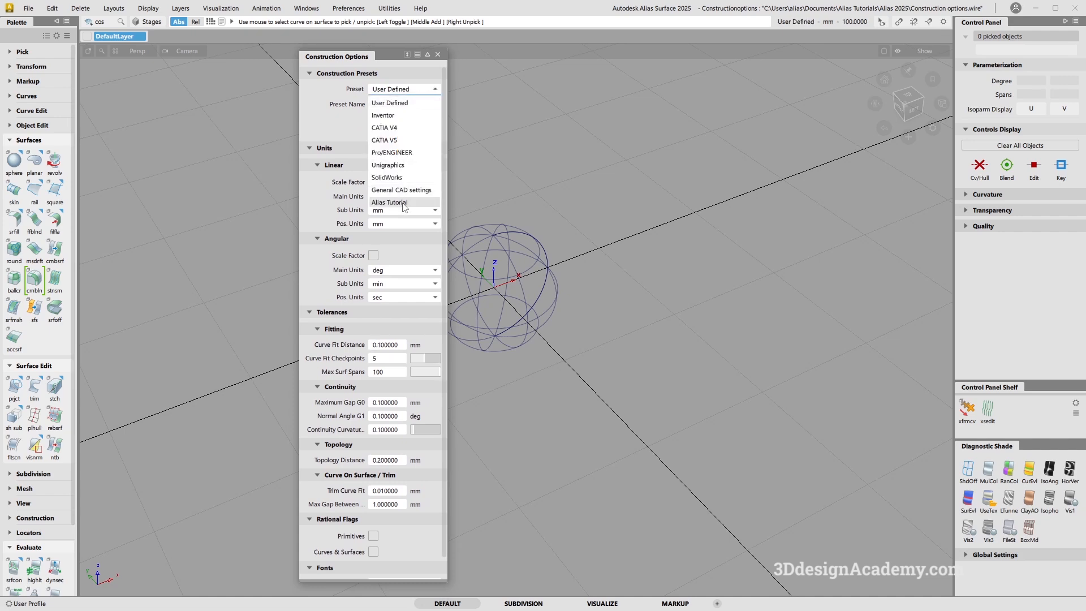
{"action": "left_click", "coordinate": [389, 202]}
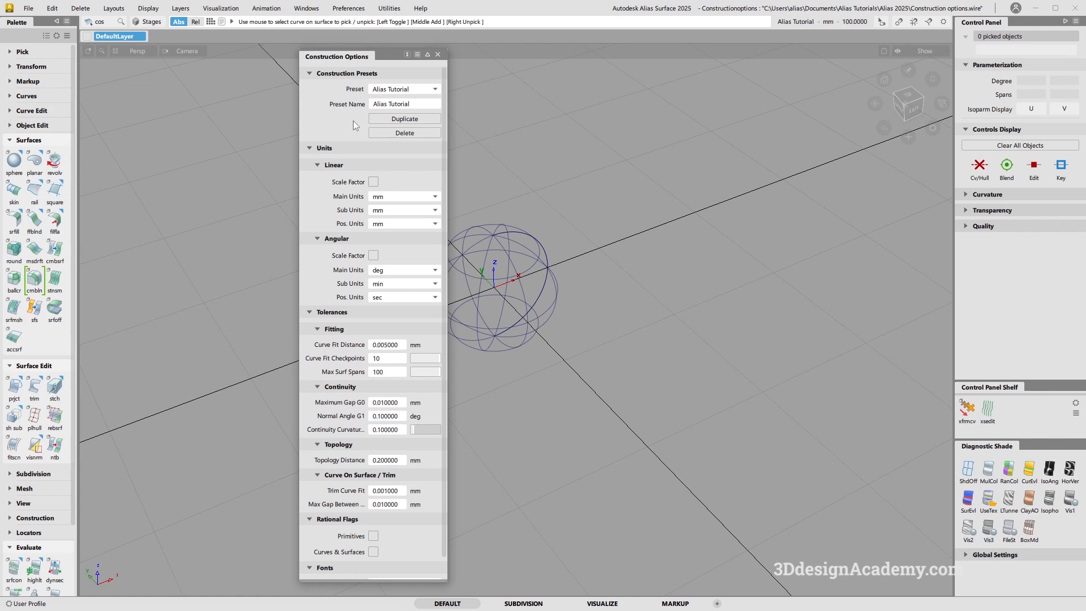
{"action": "mouse_move", "coordinate": [237, 416]}
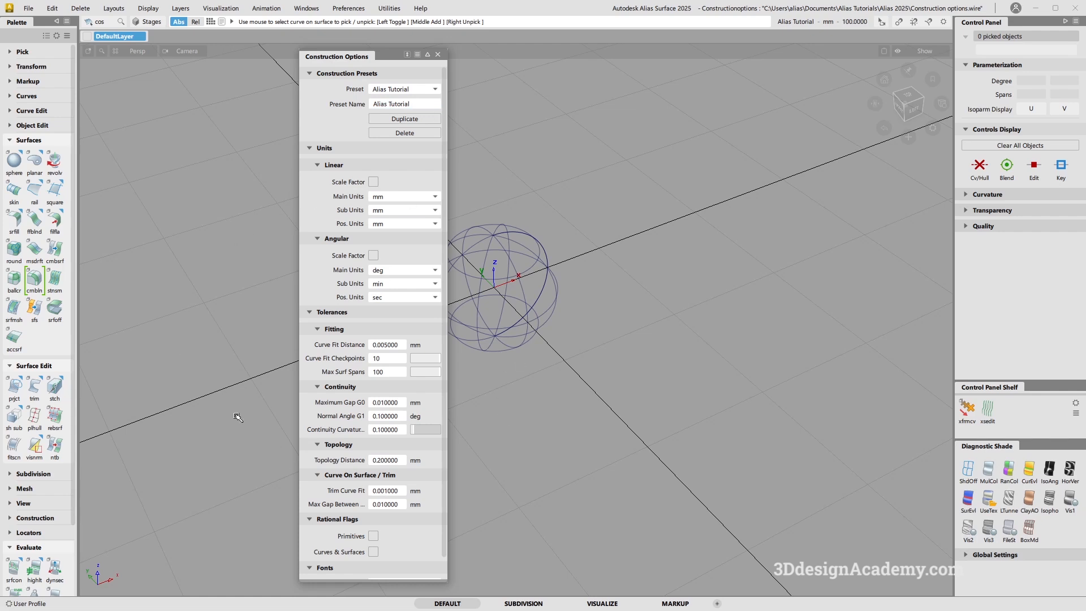
{"action": "mouse_move", "coordinate": [518, 306]}
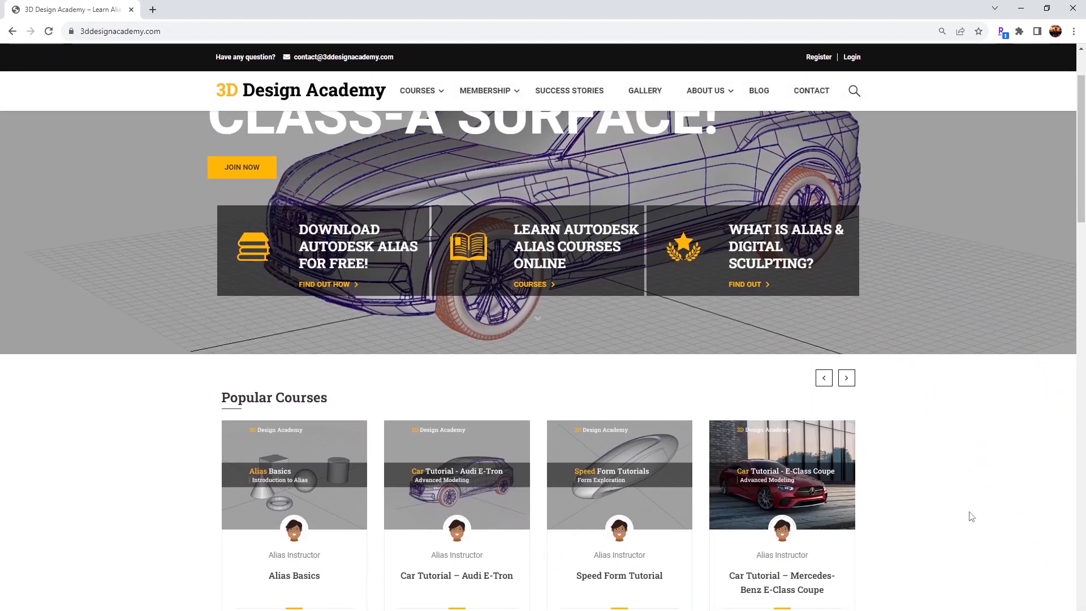
- Scroll down the 3D Design Academy page past Popular Courses to the hiring companies
{"action": "scroll", "scroll_direction": "down", "scroll_amount": 3}
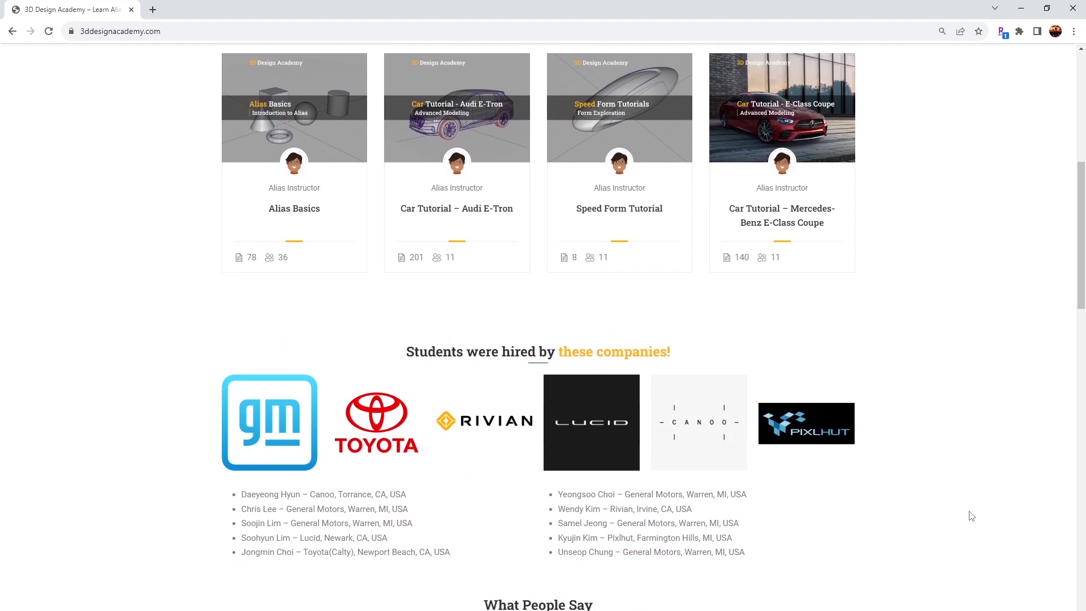